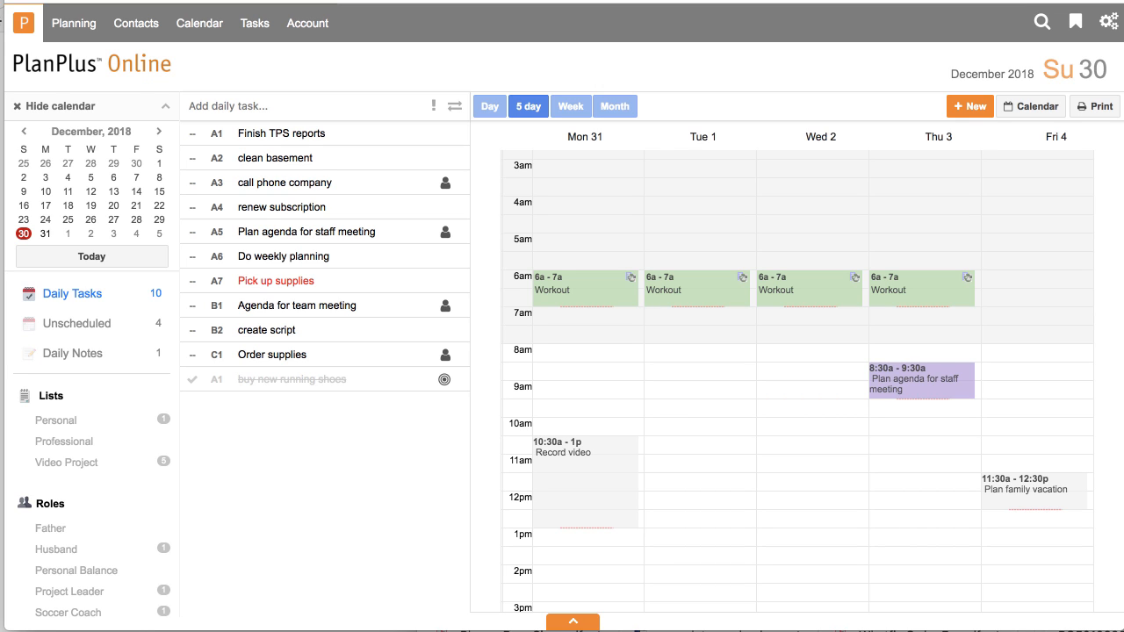
# Step: Look through the four unscheduled tasks, then return to today's daily tasks
pyautogui.click(23, 22)
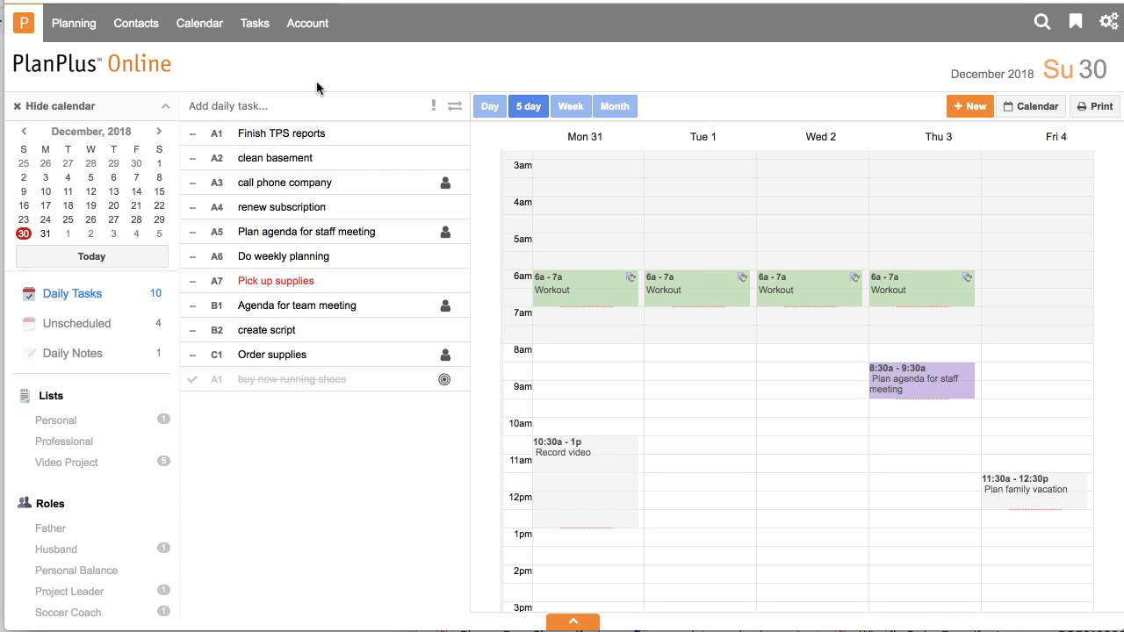
pyautogui.moveTo(356, 398)
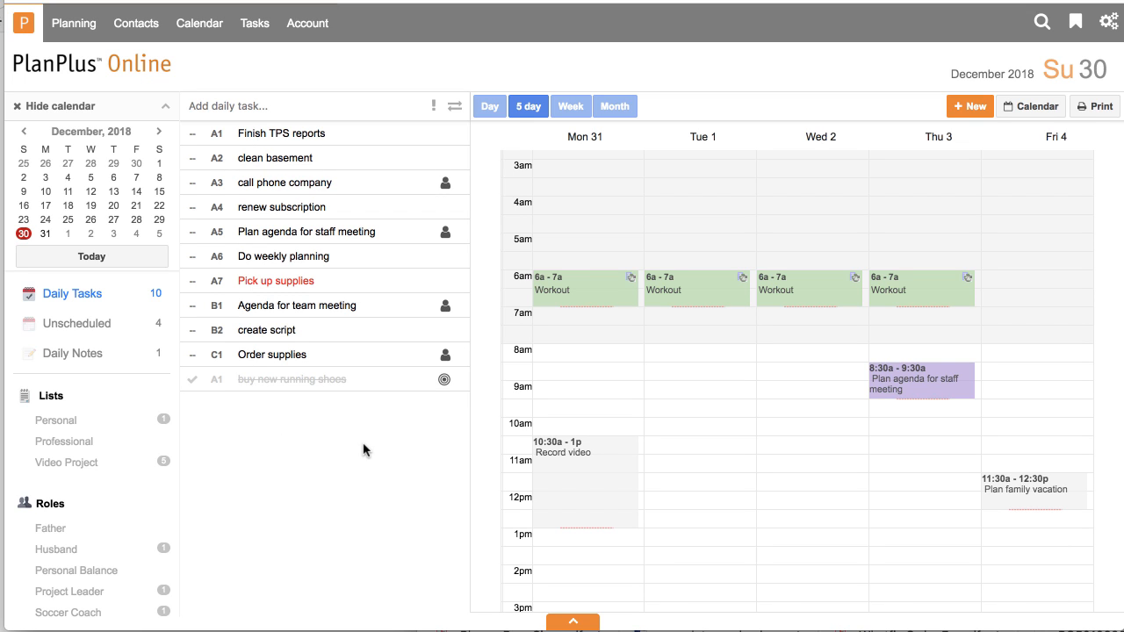
pyautogui.moveTo(414, 444)
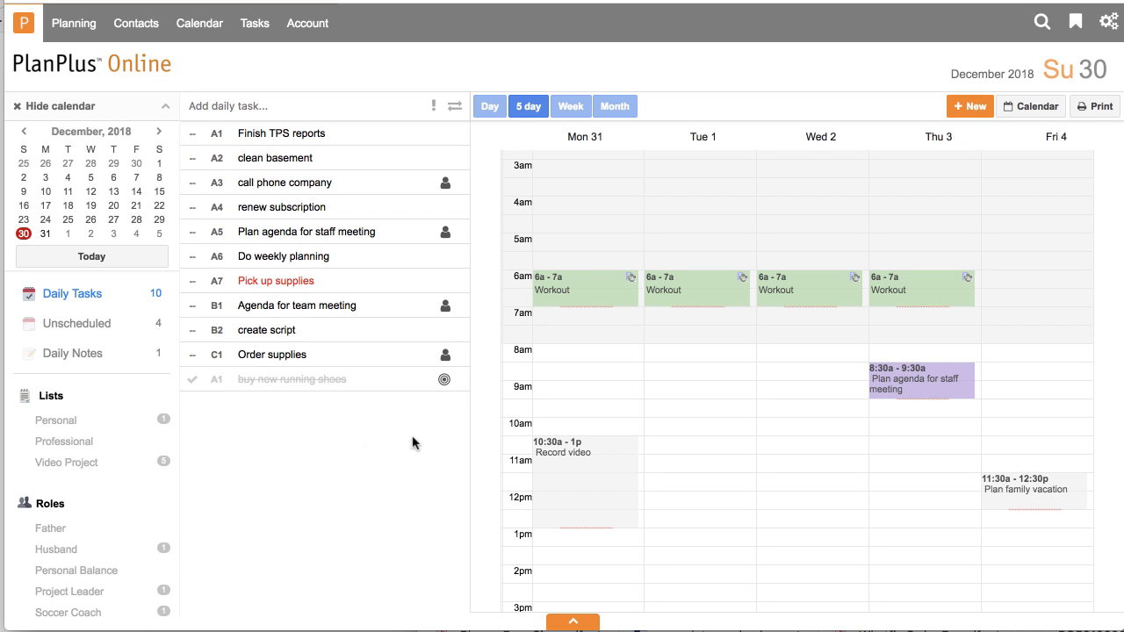
pyautogui.moveTo(789, 465)
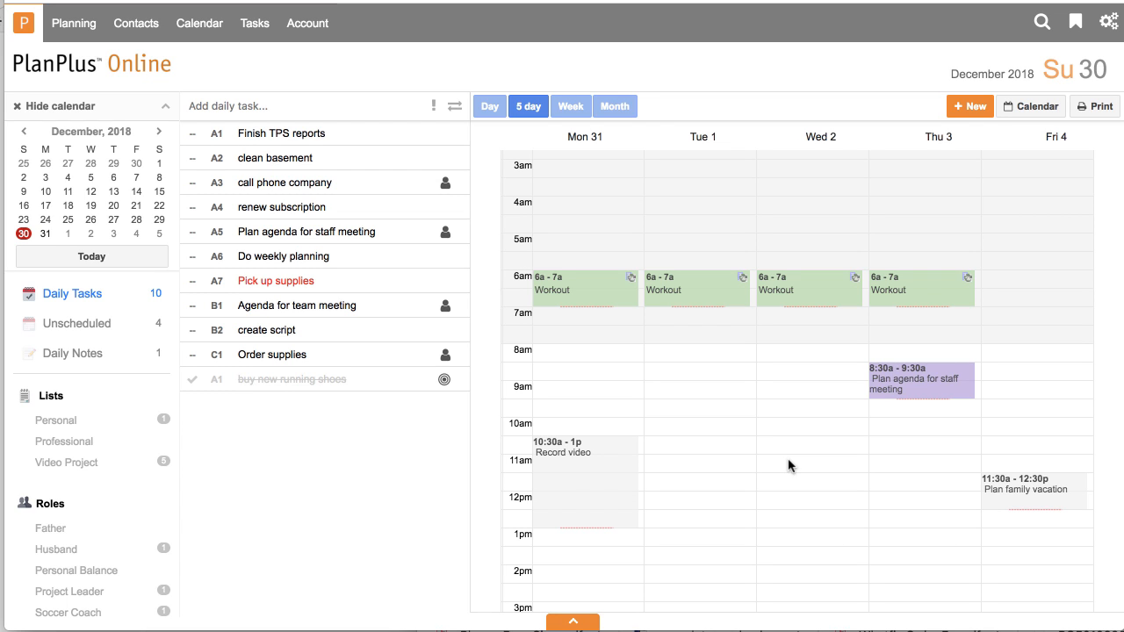
pyautogui.moveTo(369, 424)
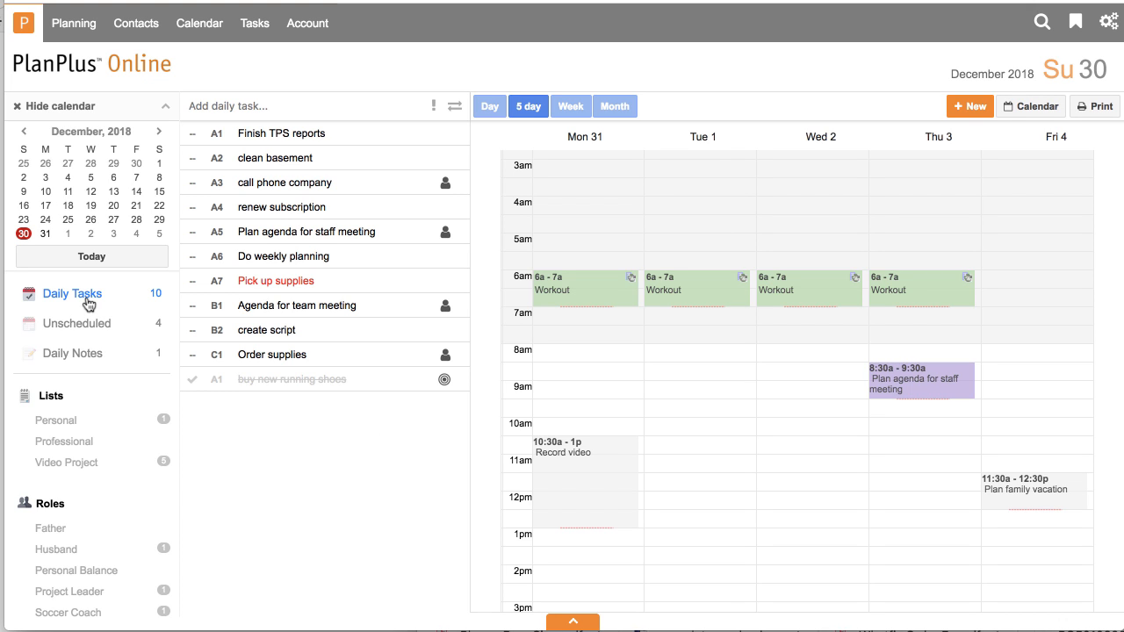
pyautogui.moveTo(91, 327)
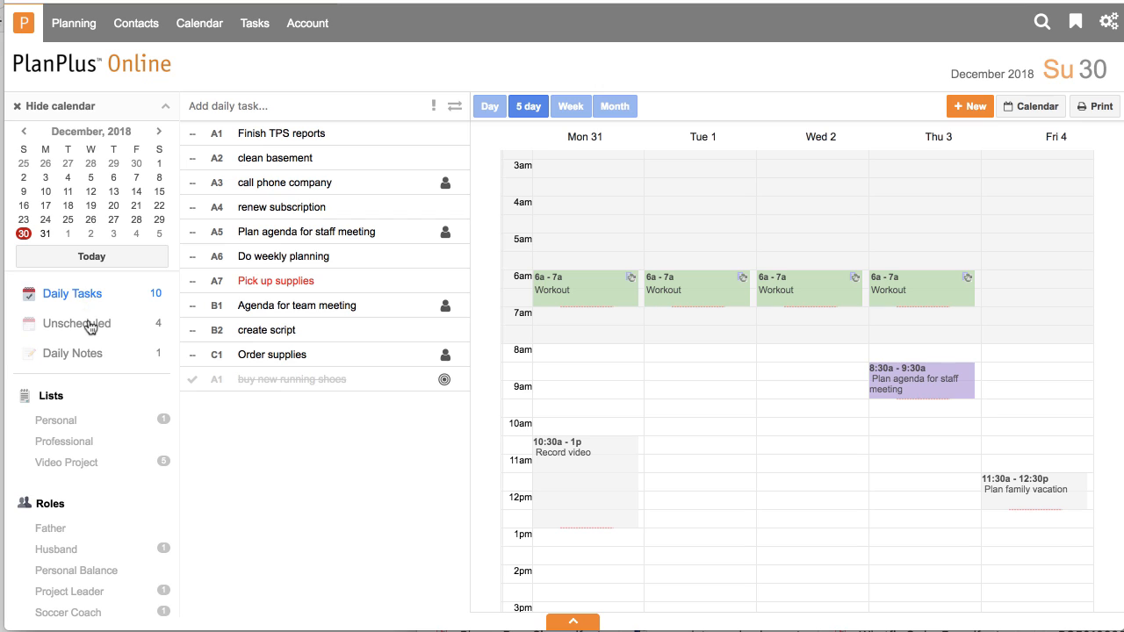
pyautogui.click(77, 323)
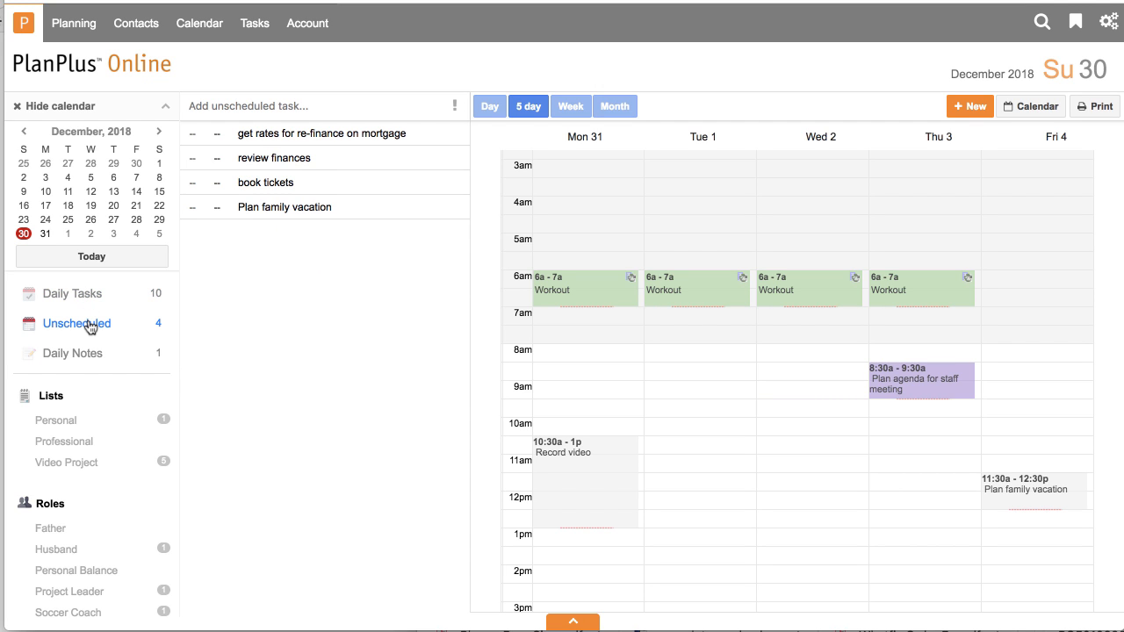
pyautogui.moveTo(90, 328)
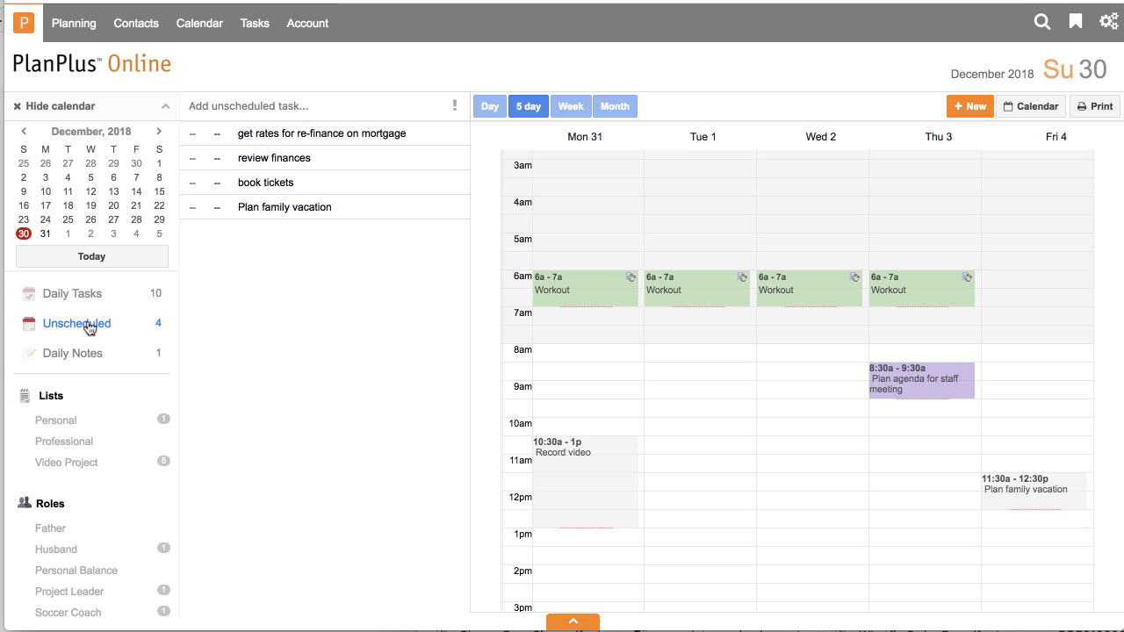
pyautogui.click(72, 293)
pyautogui.write('Send')
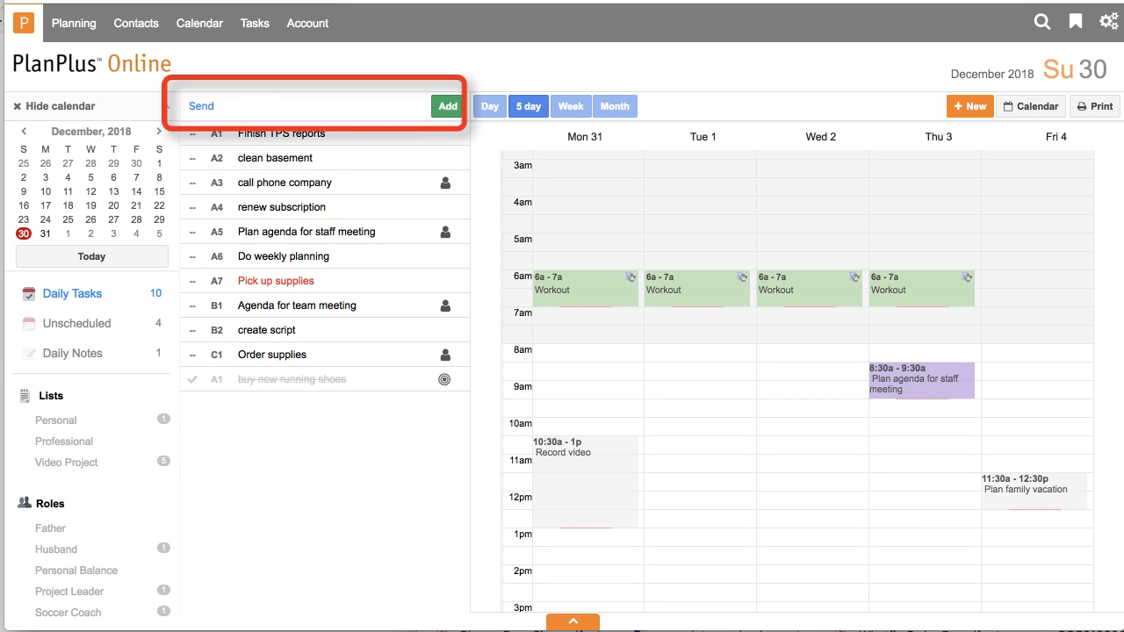
# Step: Save 'Send report to Sam' as a new C1 task on today's list
pyautogui.click(447, 106)
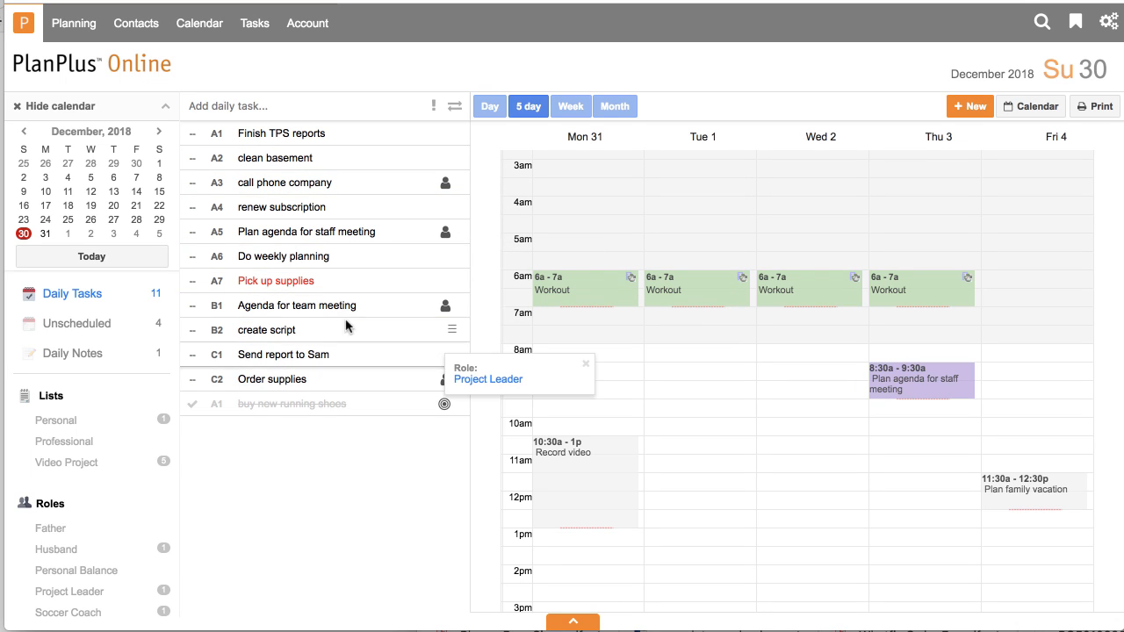
pyautogui.moveTo(304, 360)
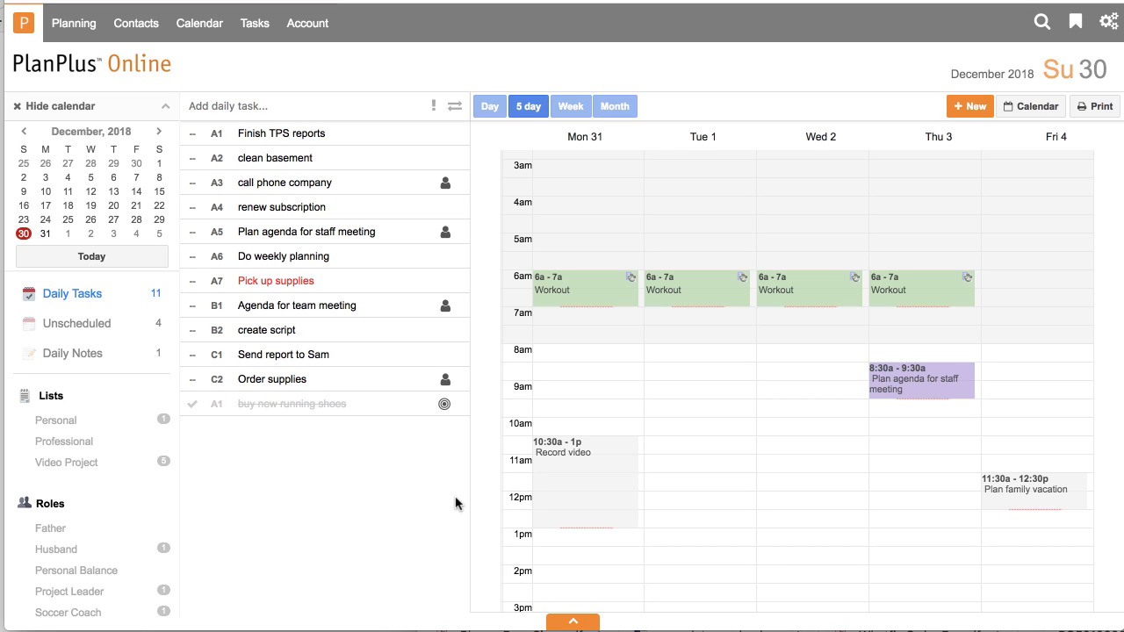
pyautogui.moveTo(130, 381)
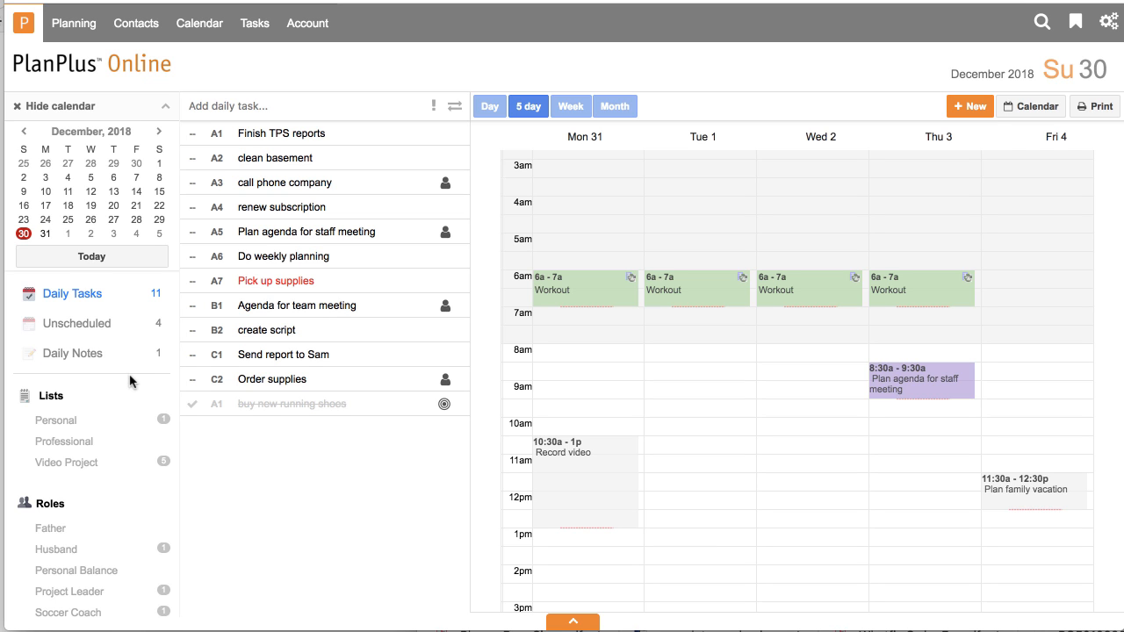
# Step: Start the task 'Sign up for race' under the Run a Marathon goal
pyautogui.scroll(-3)
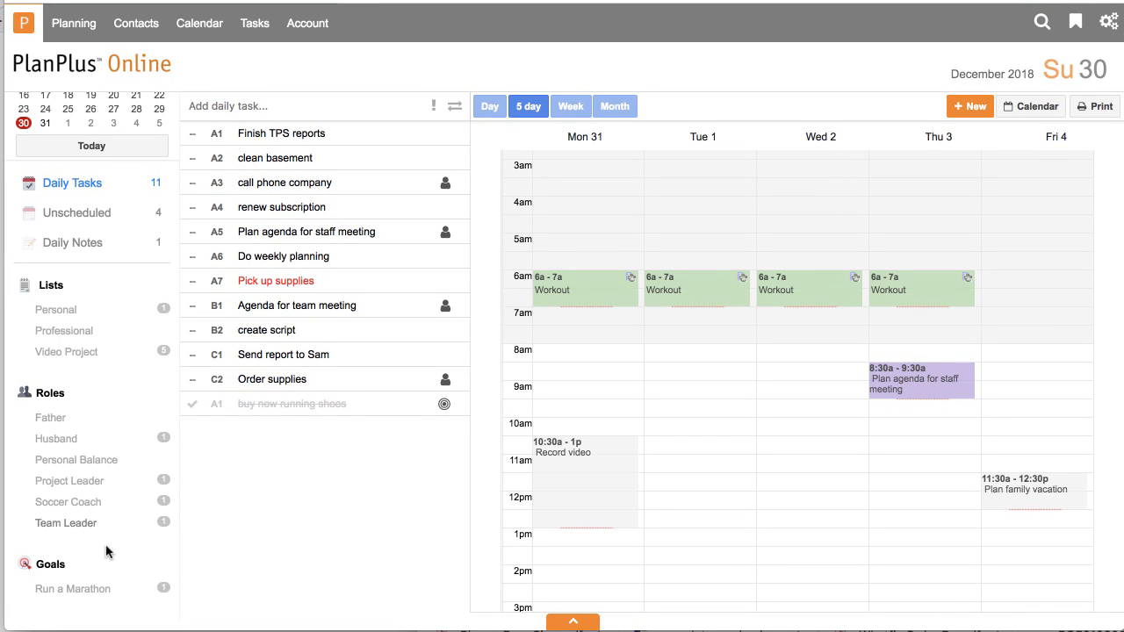
pyautogui.moveTo(112, 569)
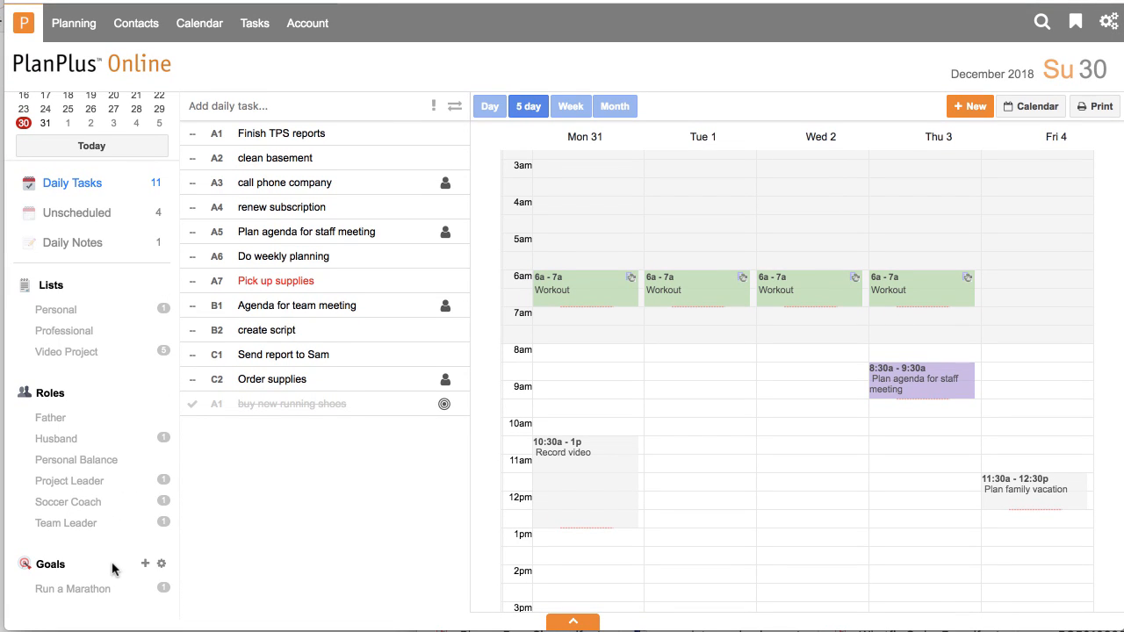
pyautogui.click(74, 23)
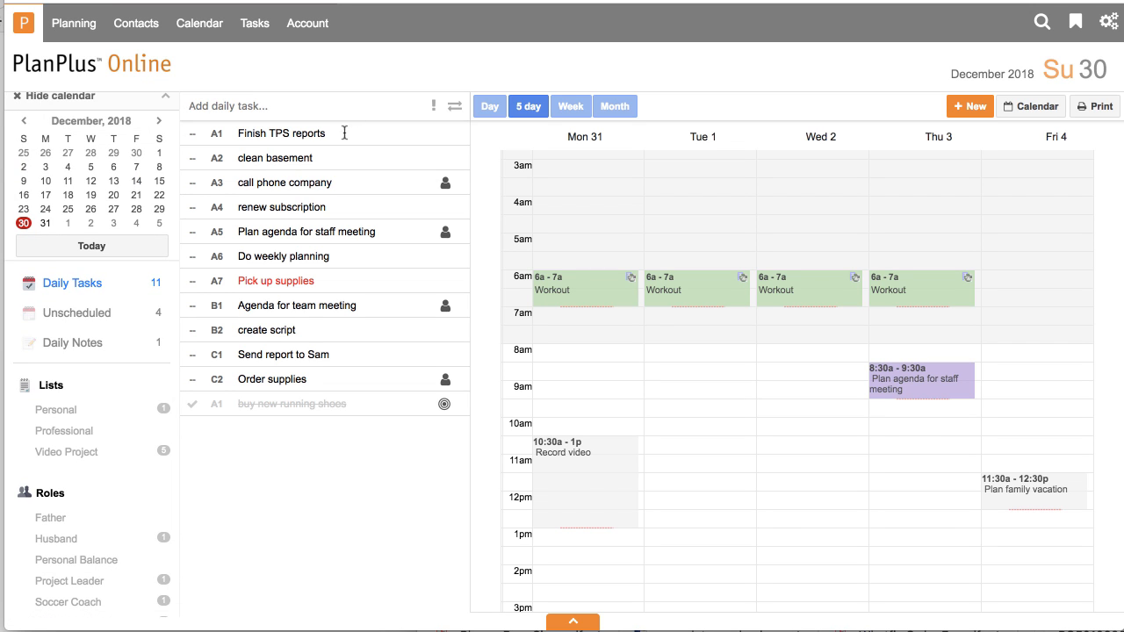
pyautogui.moveTo(83, 411)
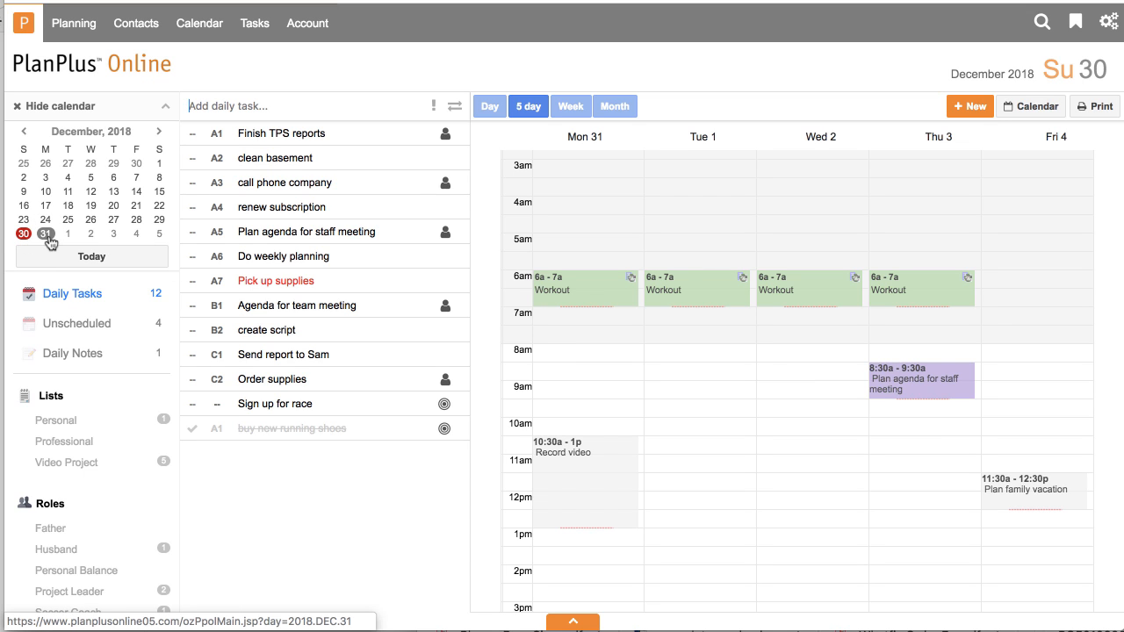
# Step: Jump to Monday the 31st in the mini calendar, then return to today, Sunday 30
pyautogui.click(570, 106)
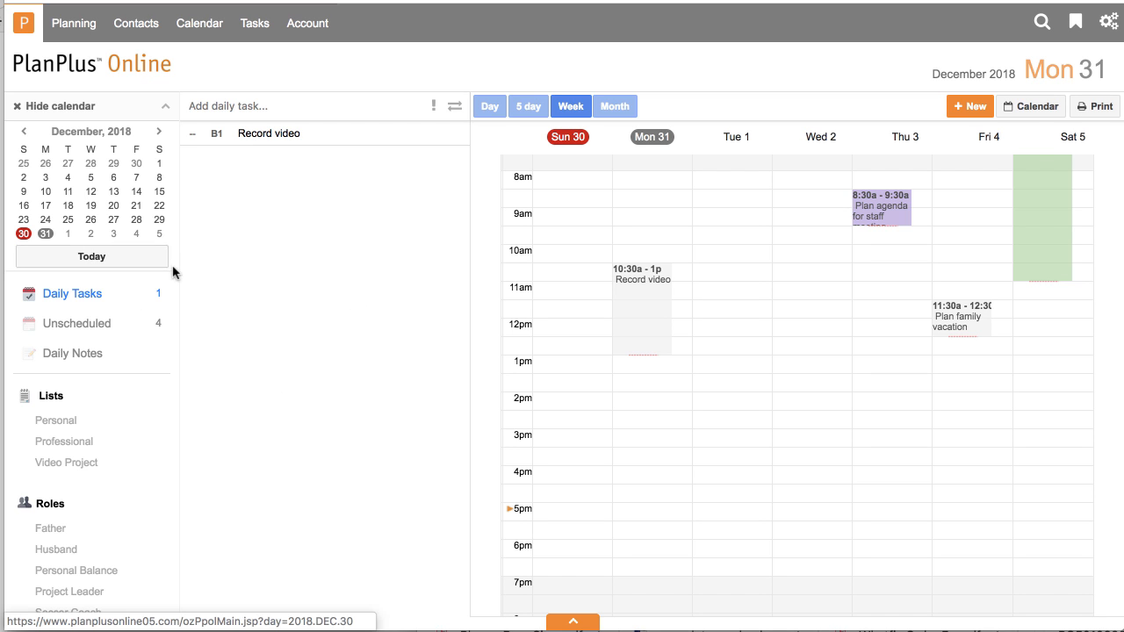
pyautogui.click(568, 137)
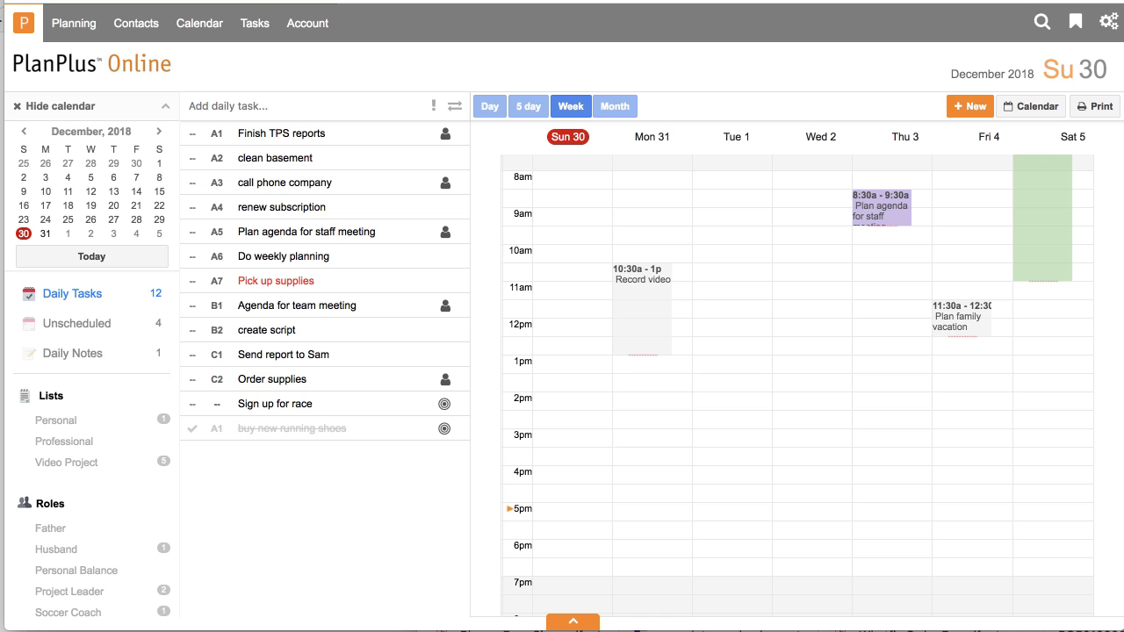
# Step: Check off 'Do weekly planning' and reschedule 'clean basement' to January 3
pyautogui.click(192, 255)
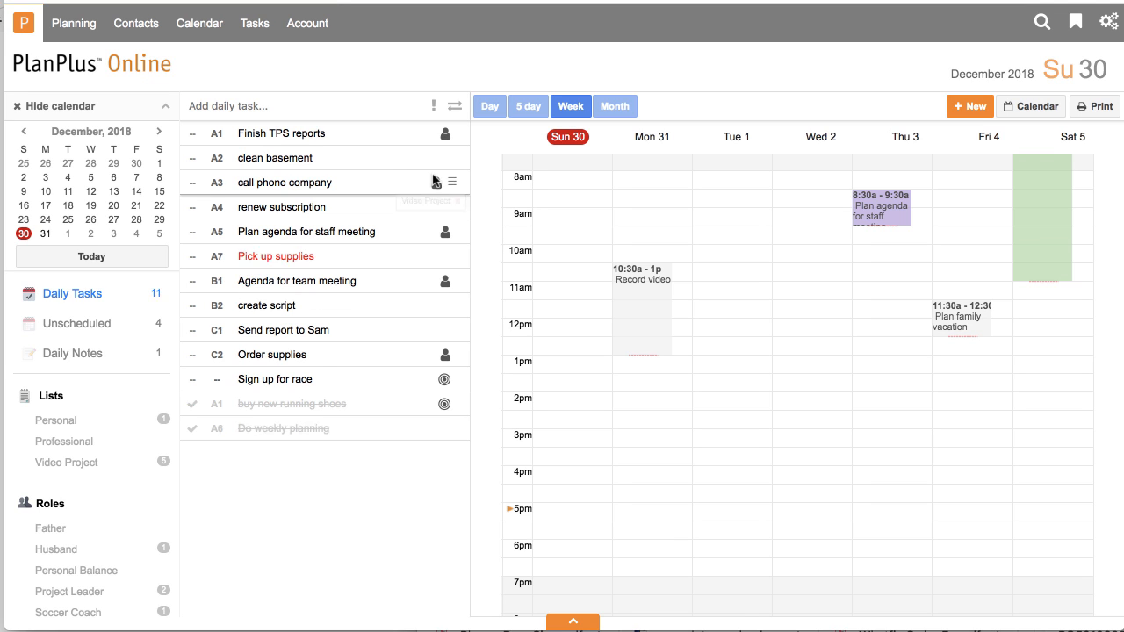
pyautogui.moveTo(451, 156)
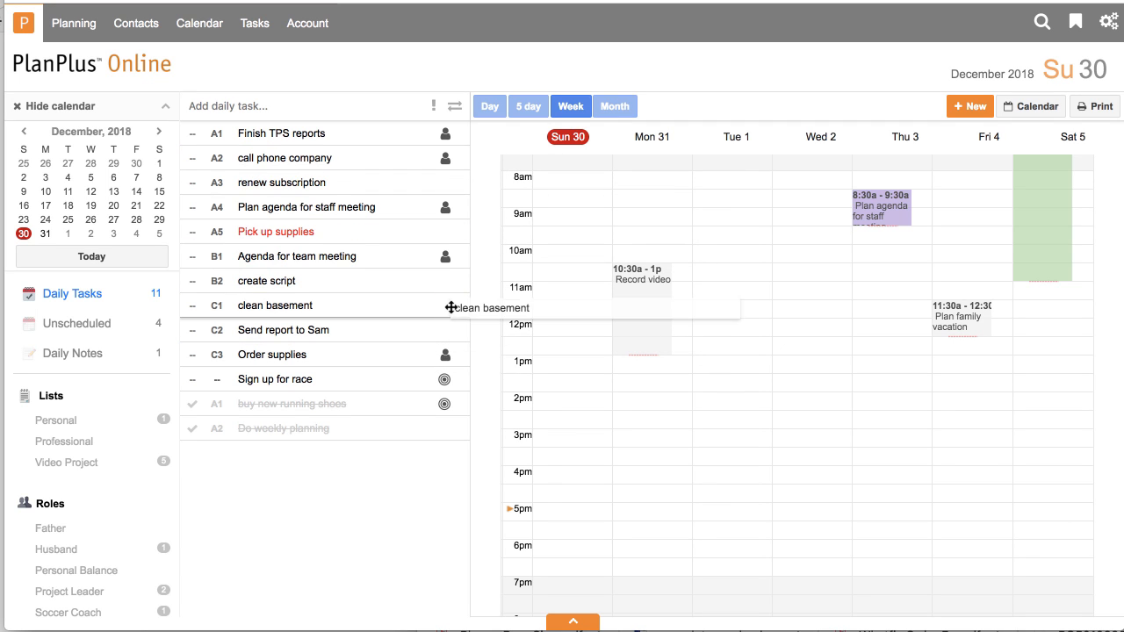
pyautogui.moveTo(453, 307); pyautogui.dragTo(123, 155)
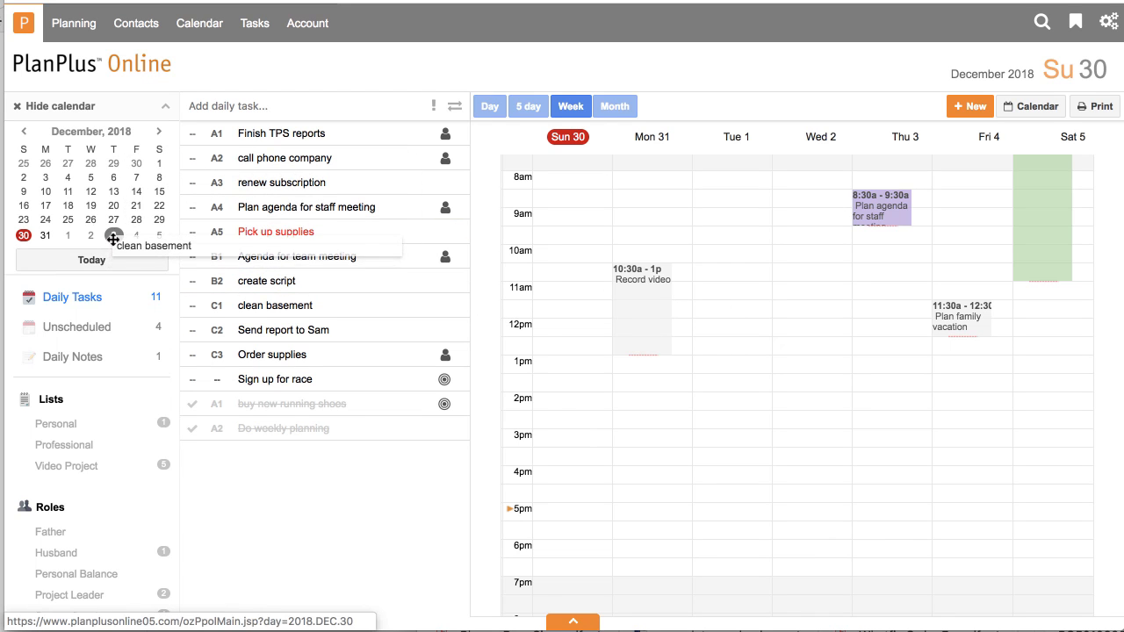
pyautogui.click(113, 233)
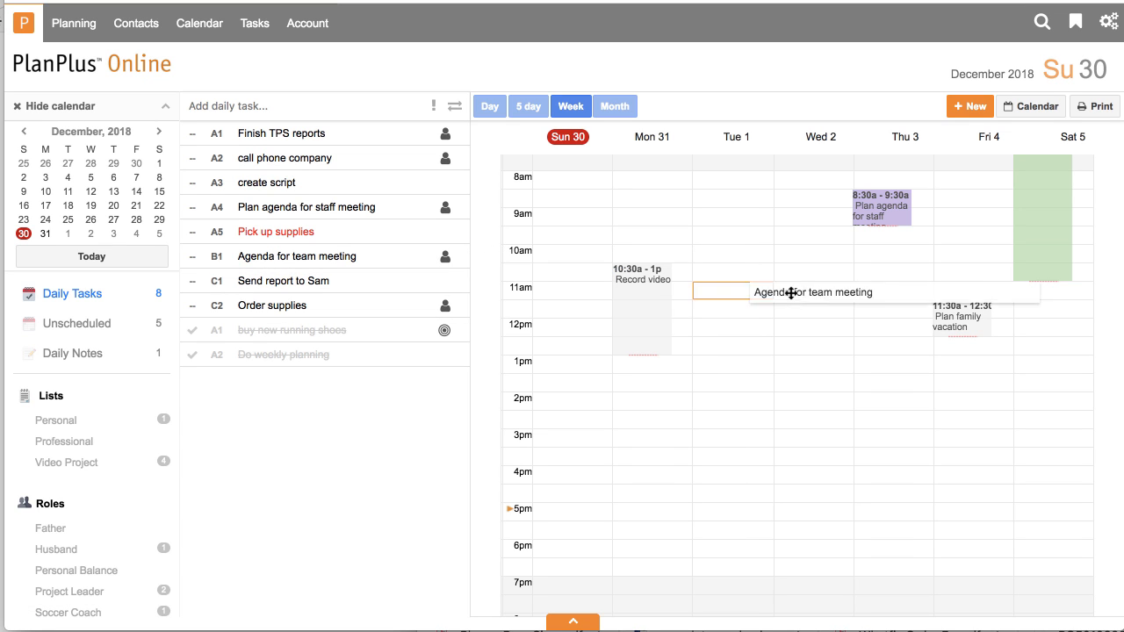
# Step: Time-block 'Agenda for team meeting' on Tuesday from 10:30 to 1
pyautogui.moveTo(808, 292); pyautogui.dragTo(722, 279)
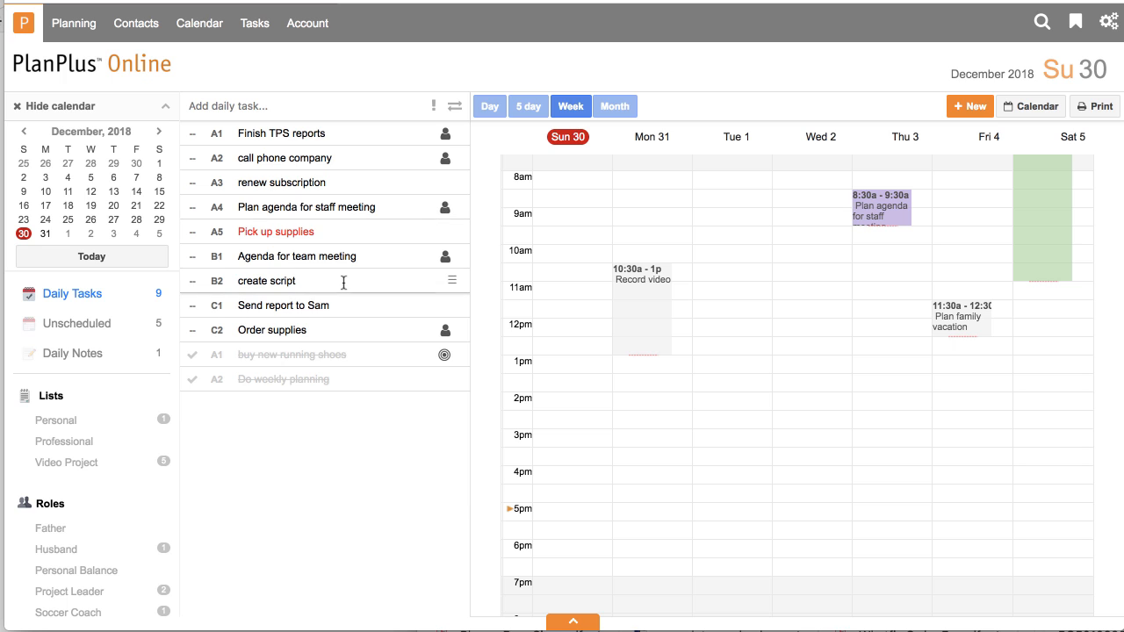
pyautogui.moveTo(215, 272)
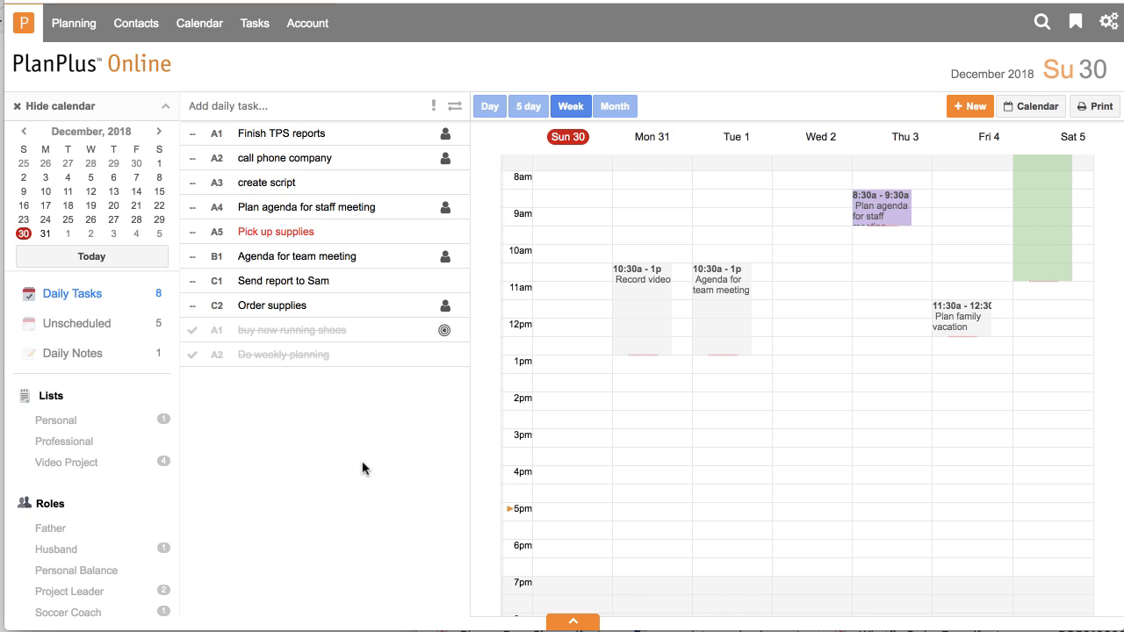
pyautogui.click(74, 23)
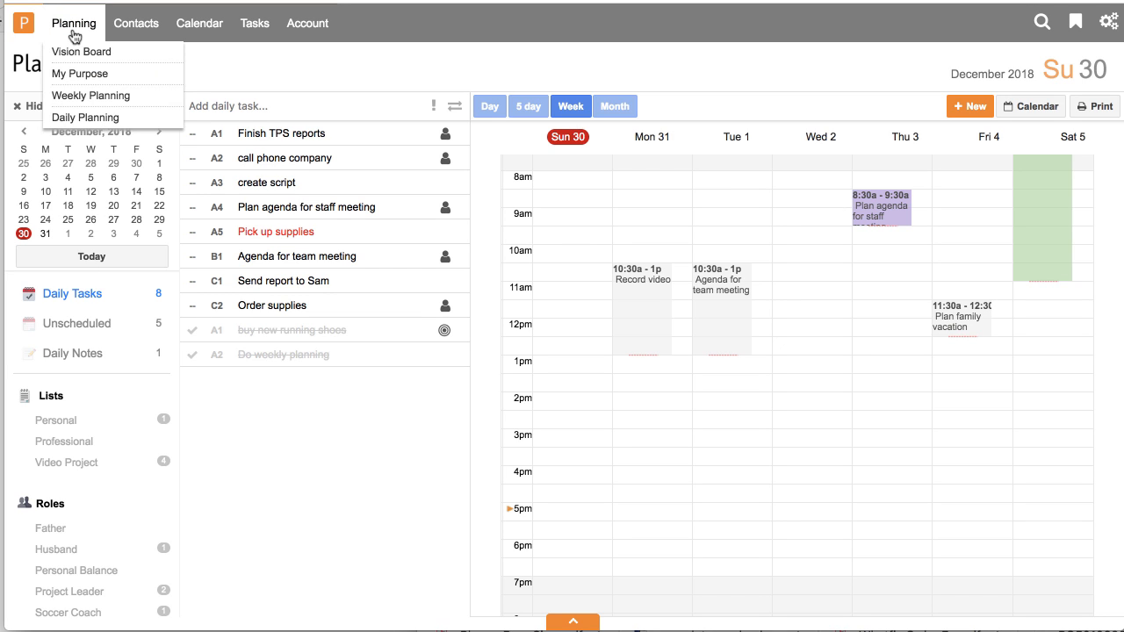
pyautogui.moveTo(85, 116)
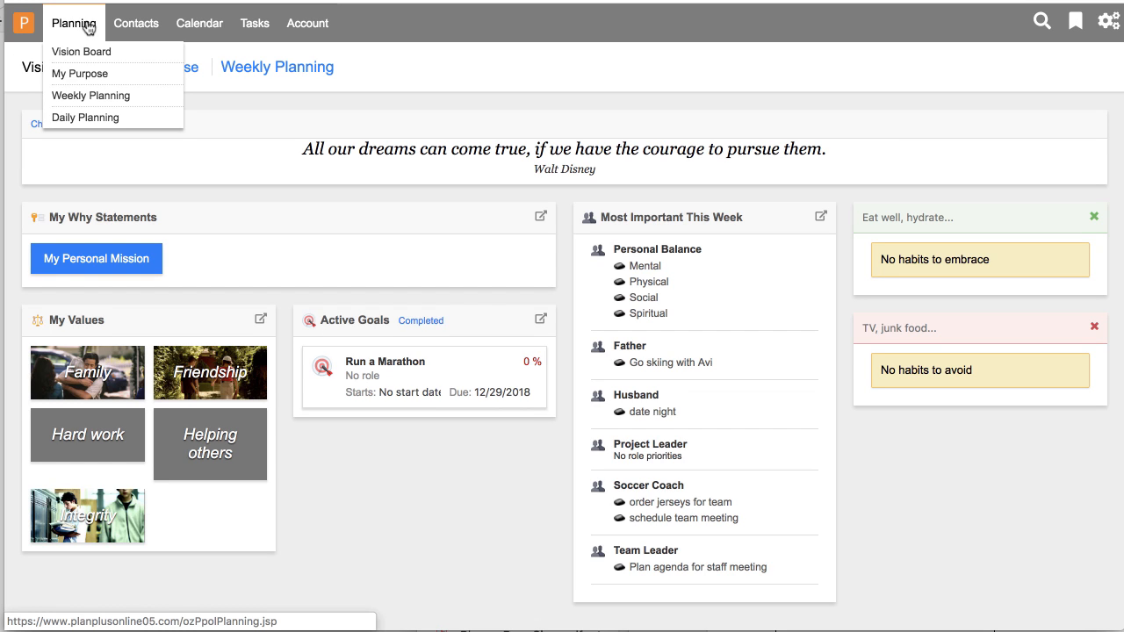
pyautogui.moveTo(88, 58)
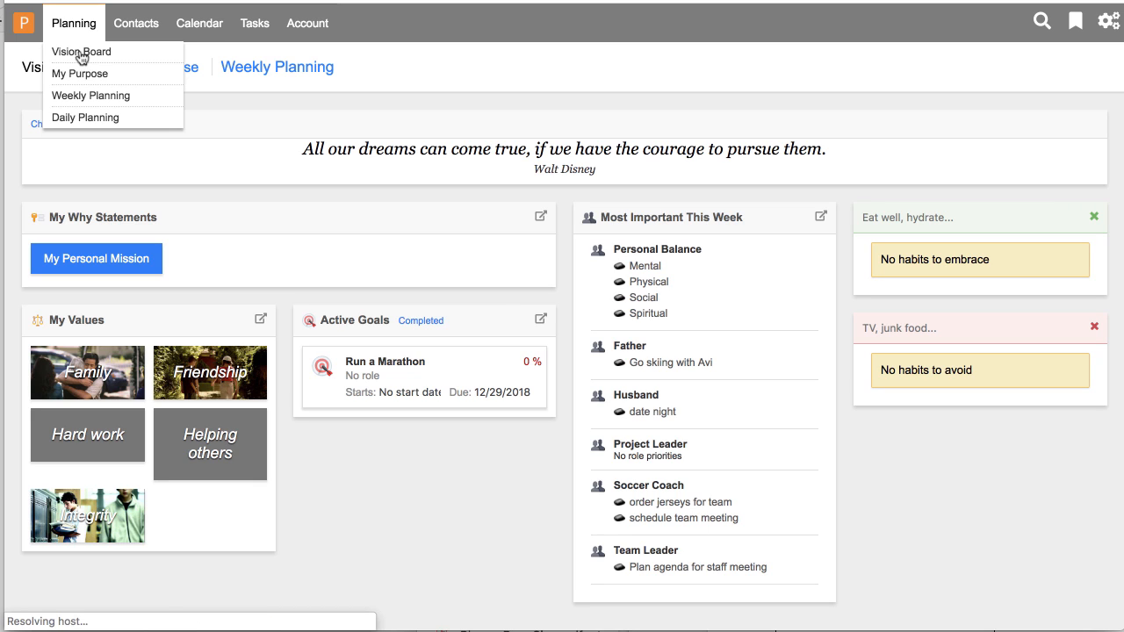
pyautogui.click(80, 50)
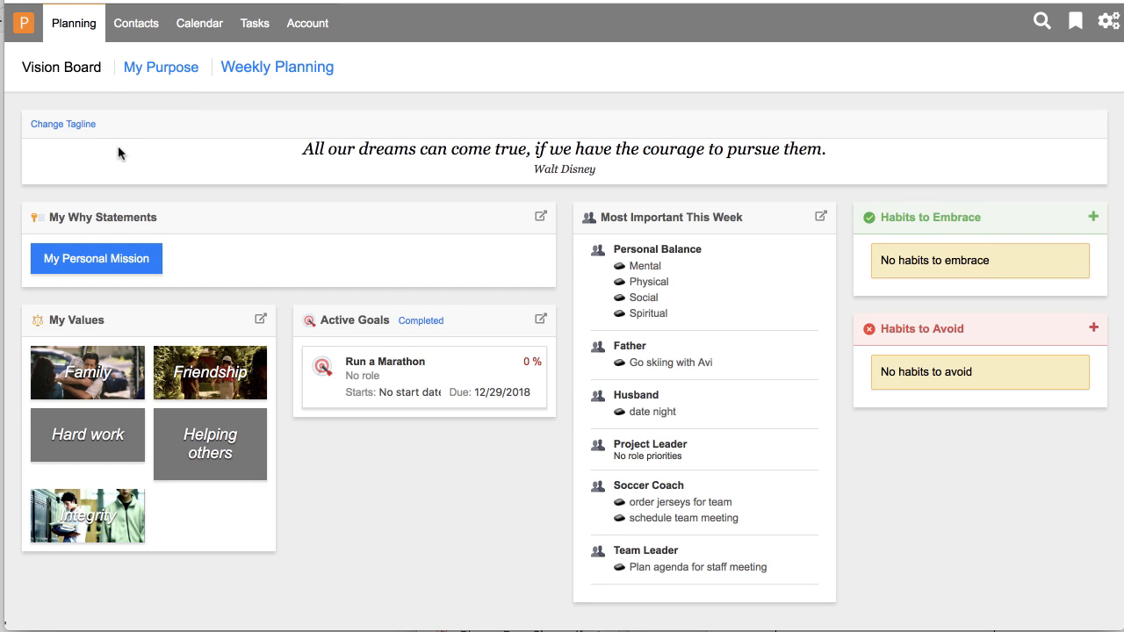
pyautogui.moveTo(160, 211)
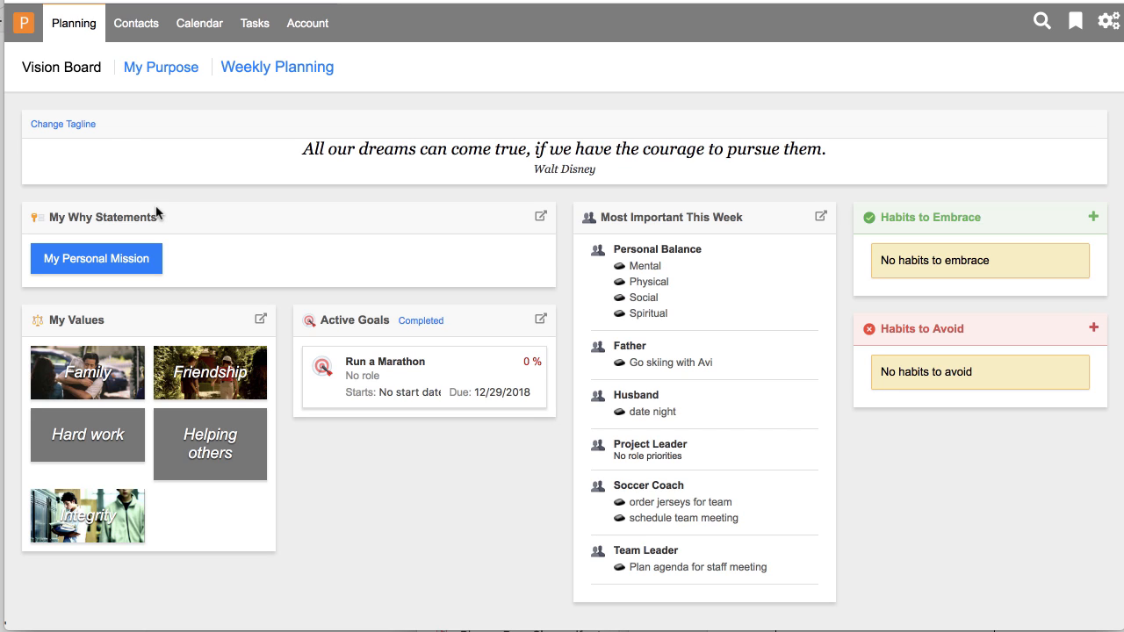
pyautogui.moveTo(283, 188)
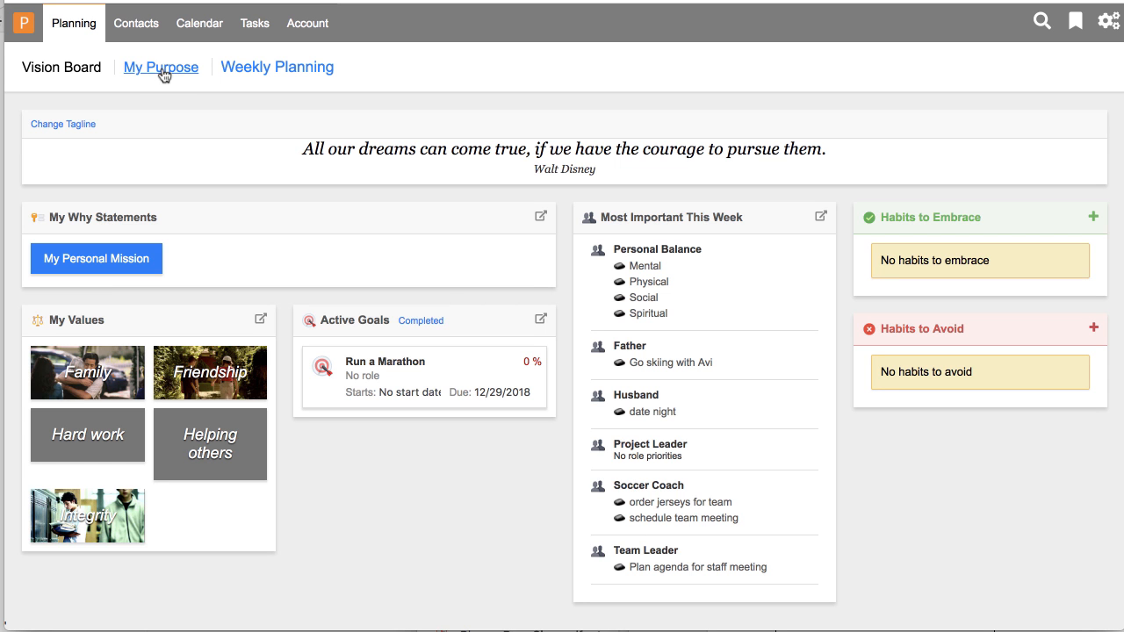
# Step: Go to the My Purpose page with its why, core values, roles and goals prompts
pyautogui.click(161, 67)
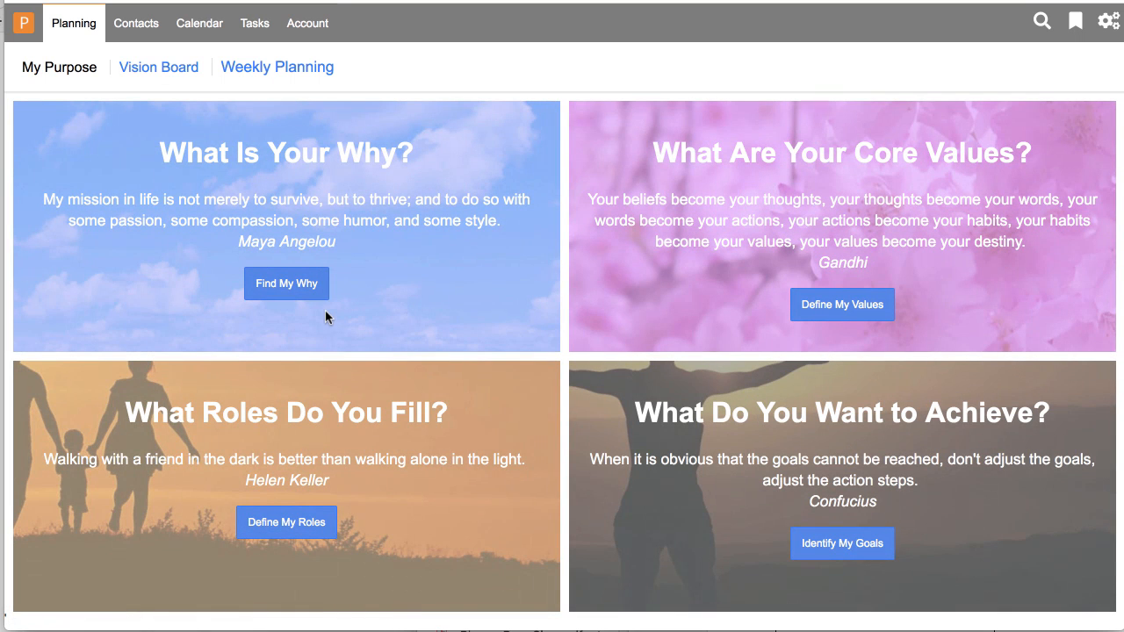
pyautogui.moveTo(272, 182)
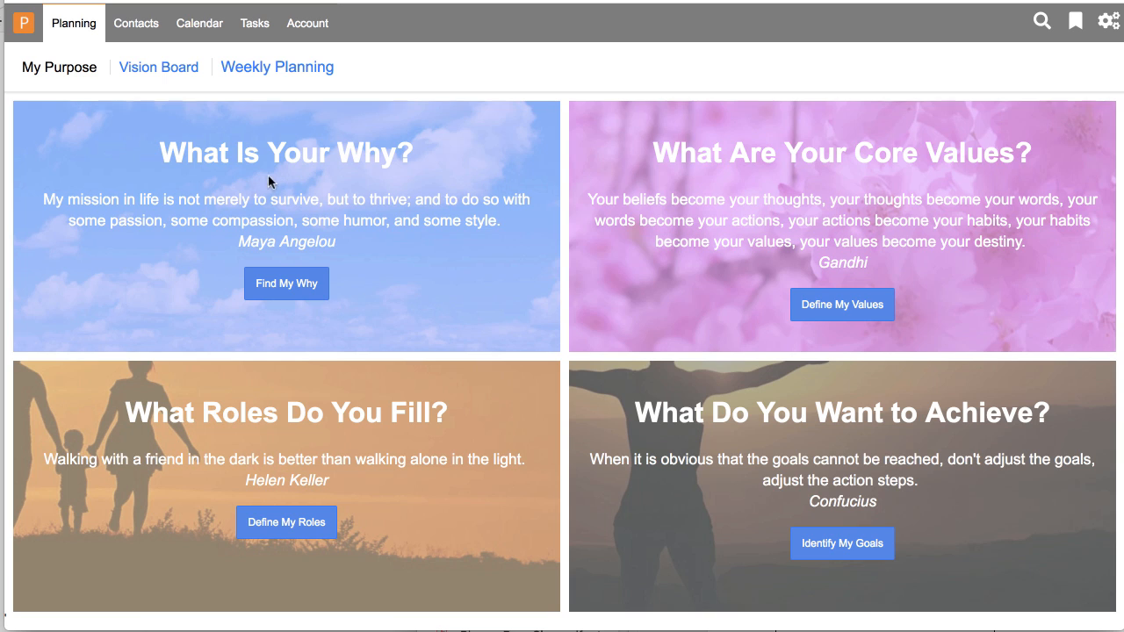
pyautogui.moveTo(295, 363)
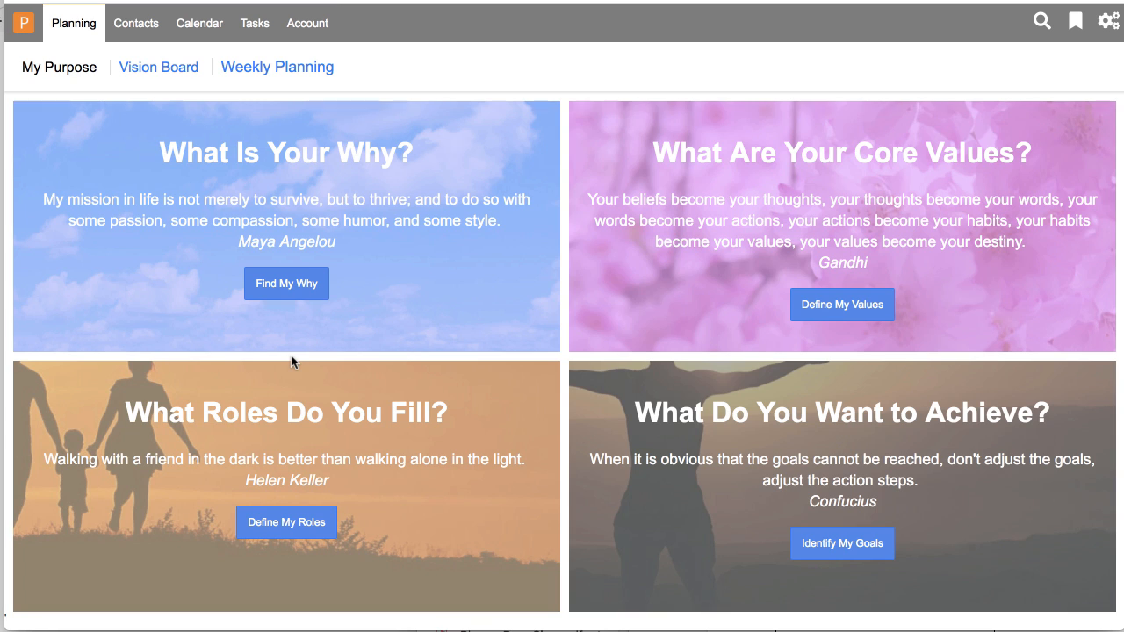
pyautogui.moveTo(878, 193)
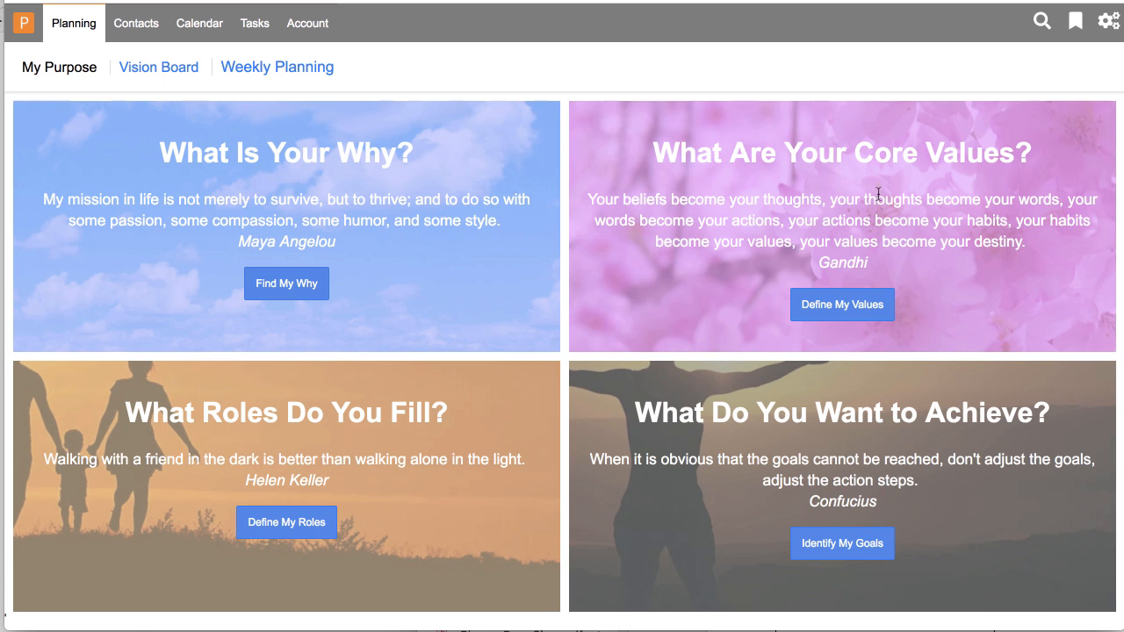
pyautogui.click(841, 305)
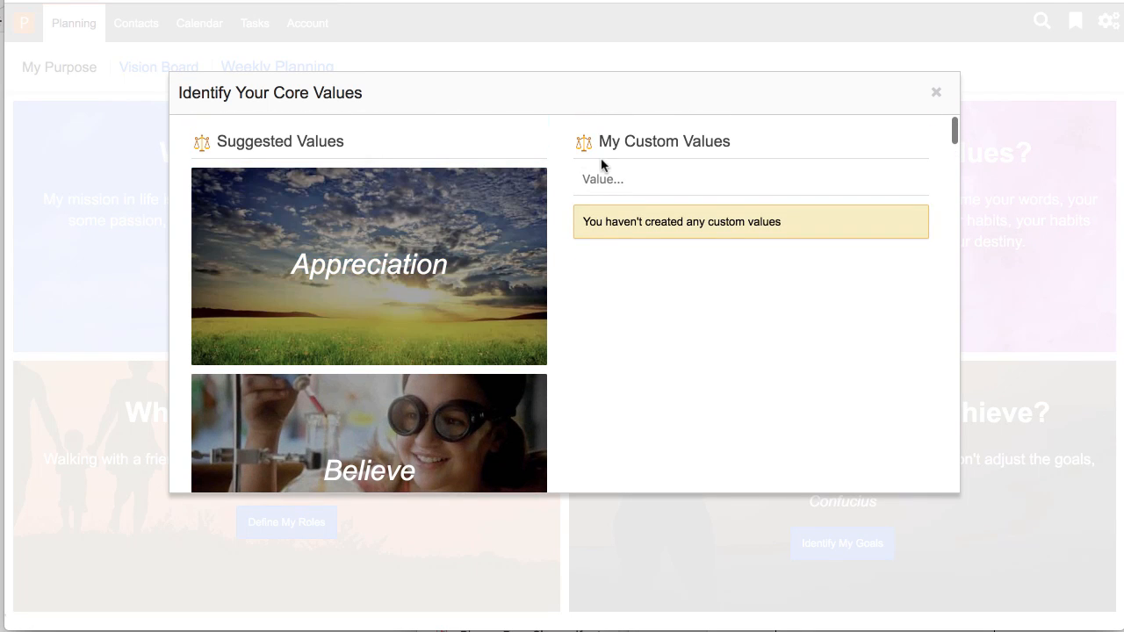
pyautogui.click(935, 91)
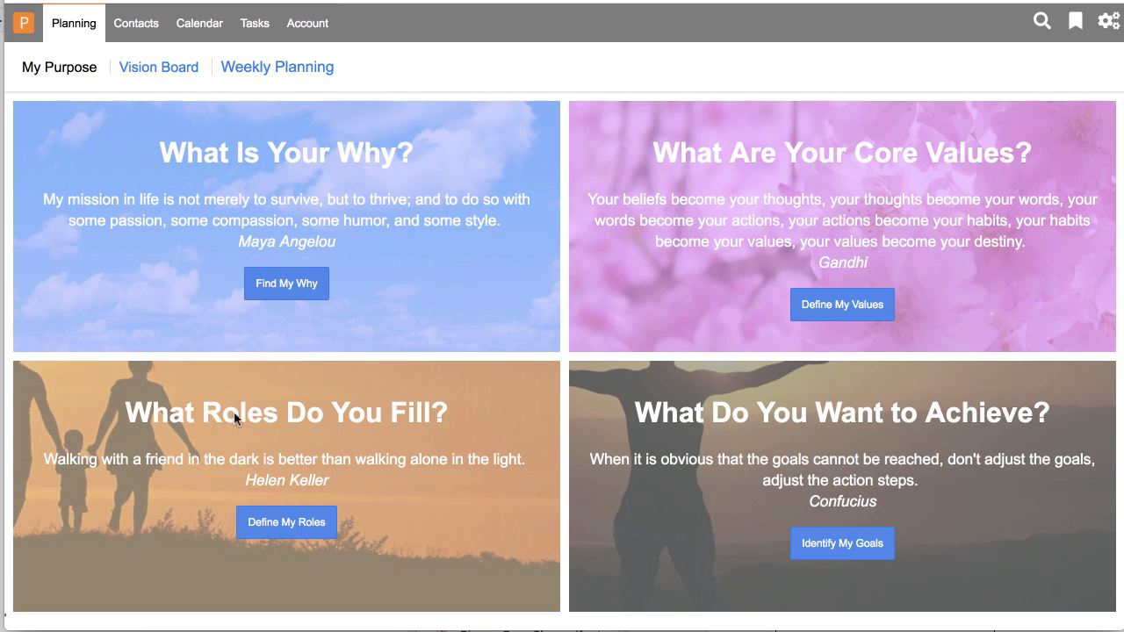
# Step: View the defined roles list and the goals list, then move on to Weekly Planning
pyautogui.click(287, 522)
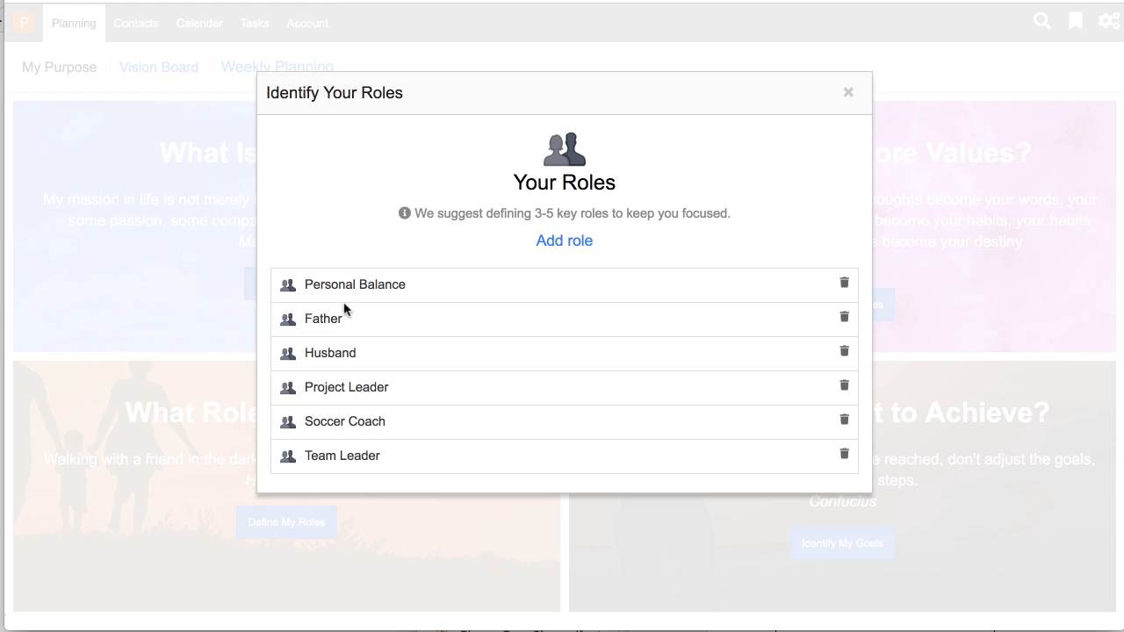
pyautogui.moveTo(518, 247)
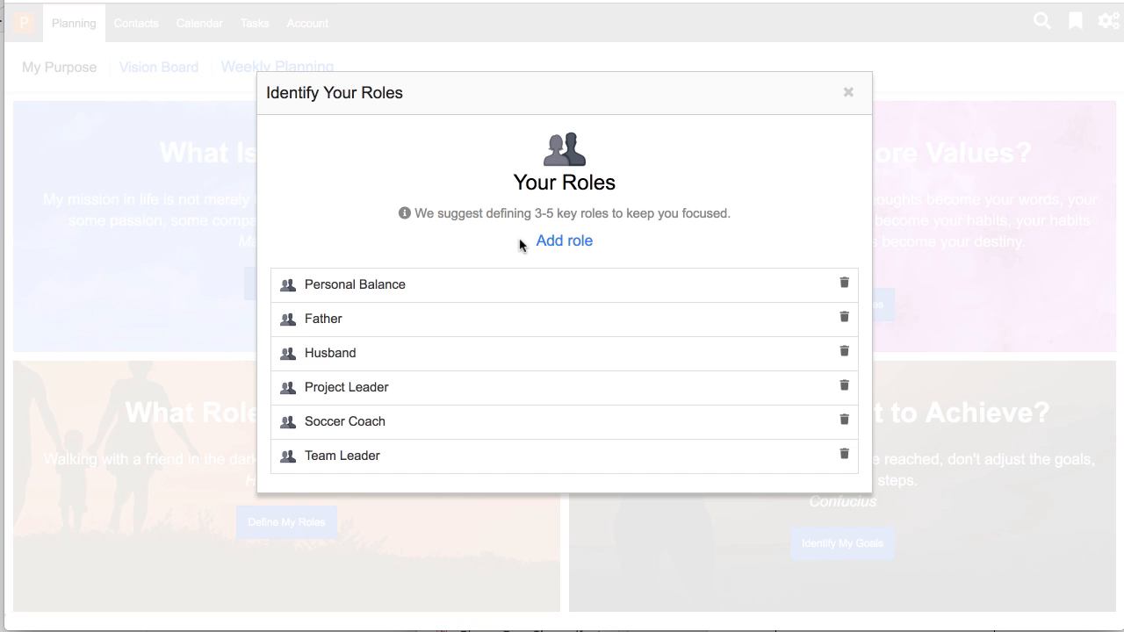
pyautogui.moveTo(361, 285)
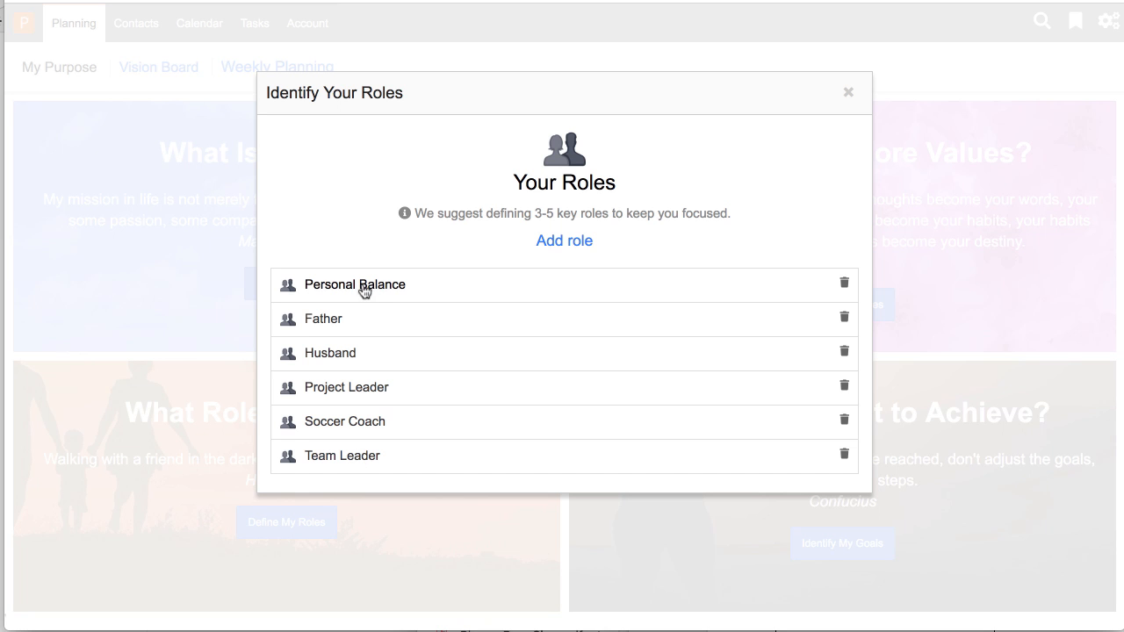
pyautogui.click(847, 92)
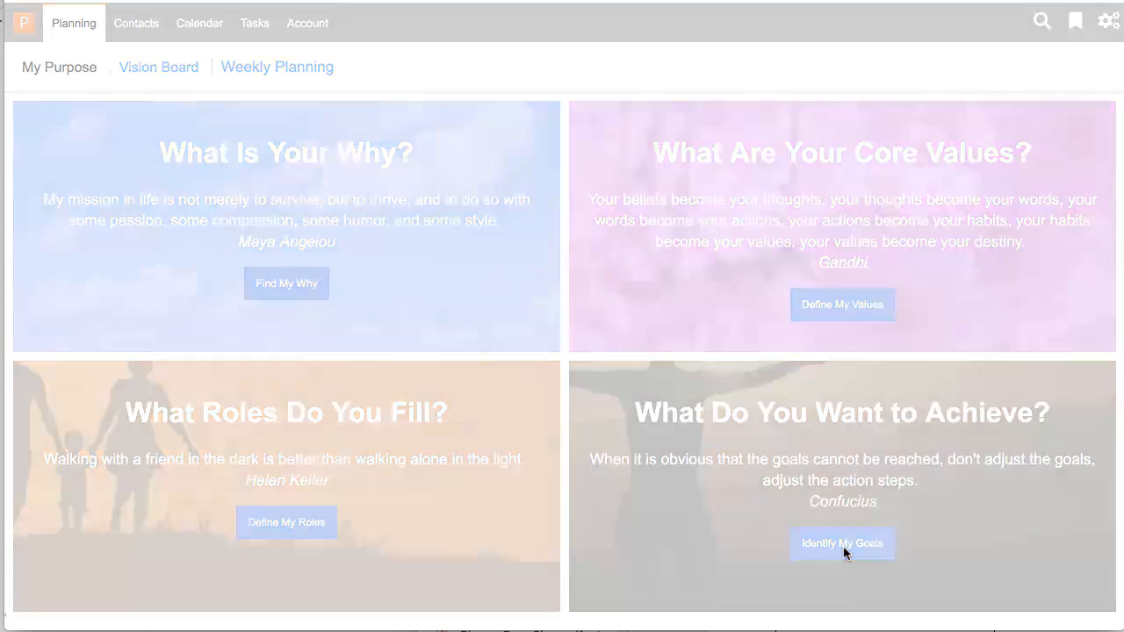
pyautogui.click(842, 543)
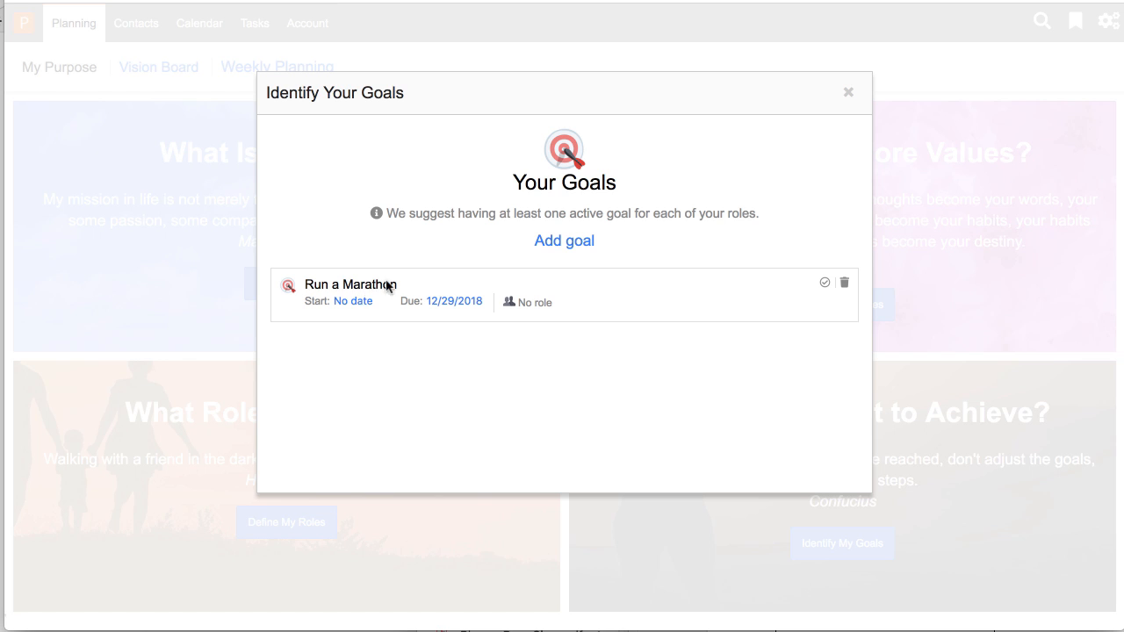
pyautogui.click(74, 23)
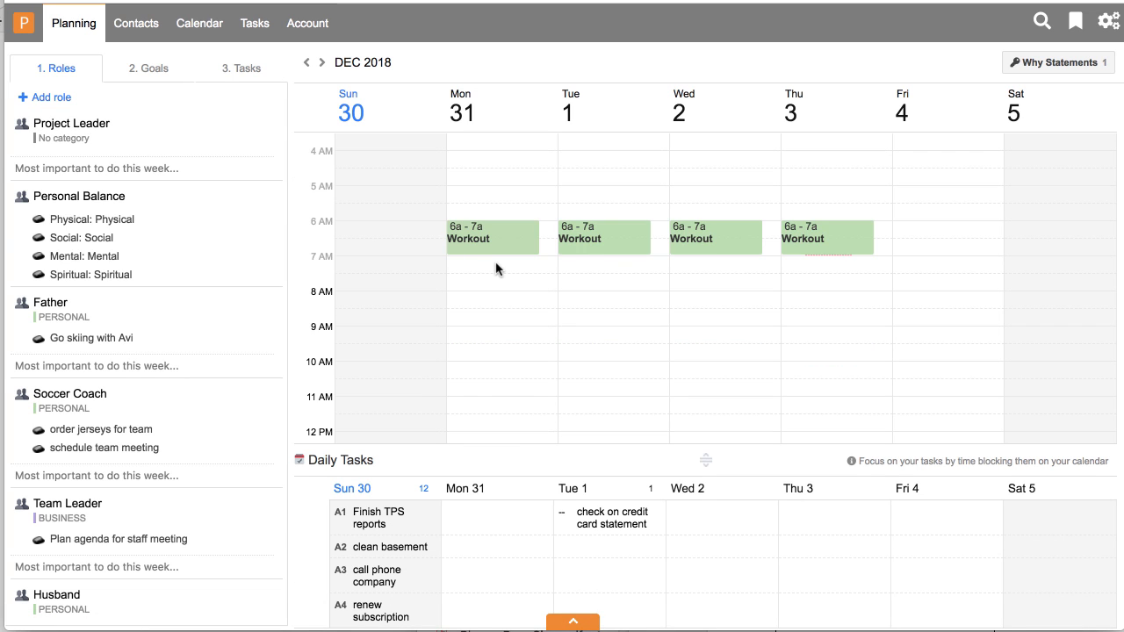
# Step: Schedule 'Go skiing with Avi' on Saturday morning and add the team-meeting task to Wednesday
pyautogui.click(74, 22)
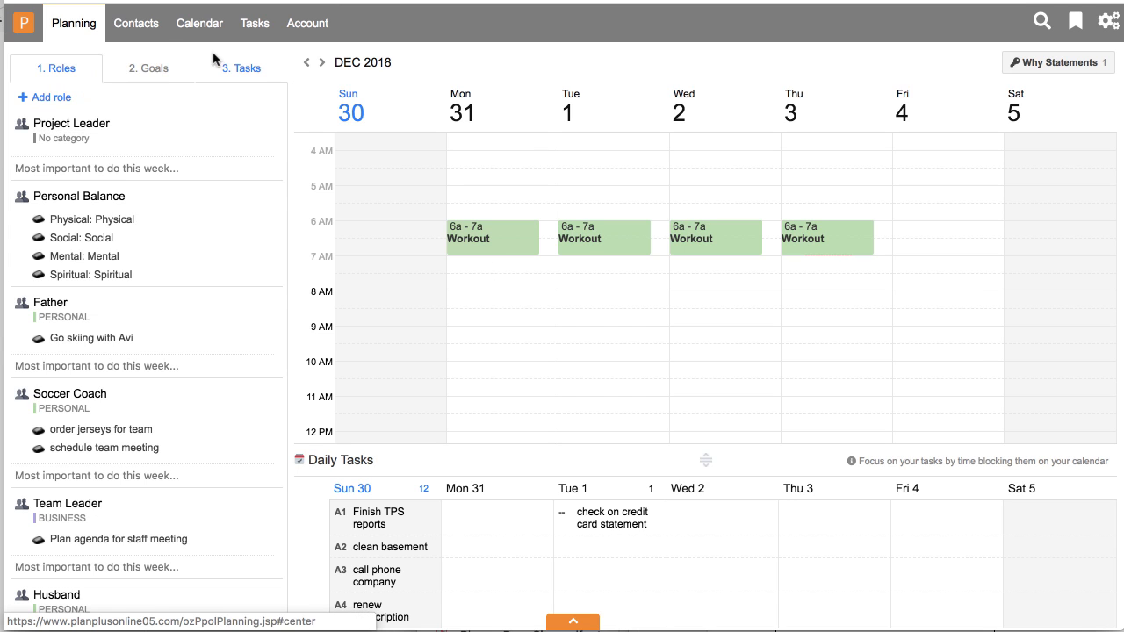
pyautogui.moveTo(83, 114)
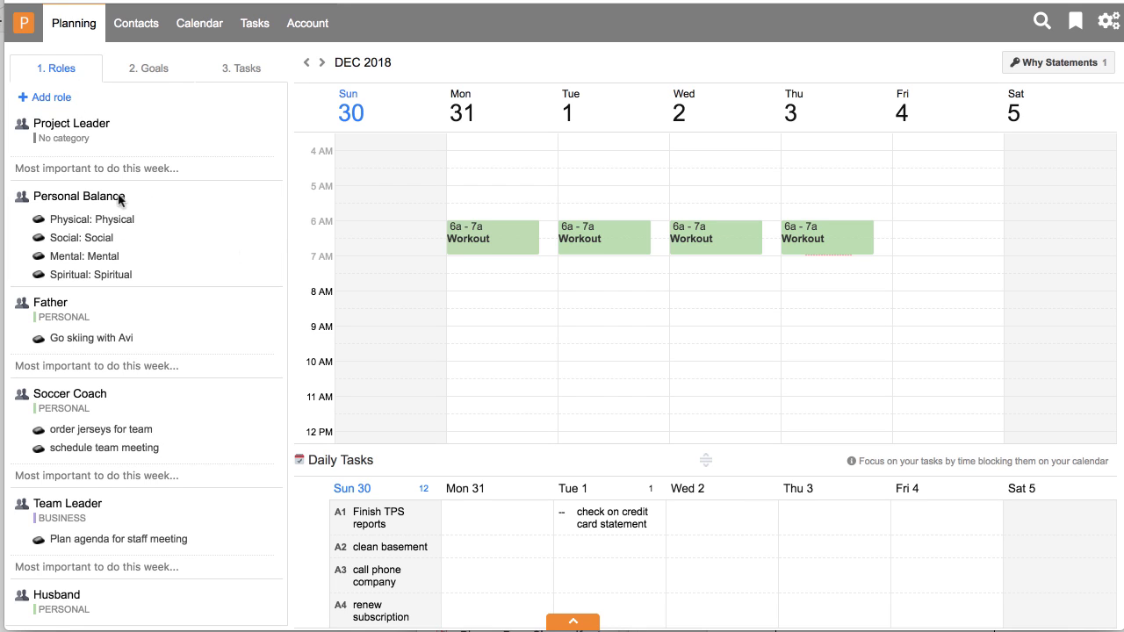
pyautogui.moveTo(97, 343)
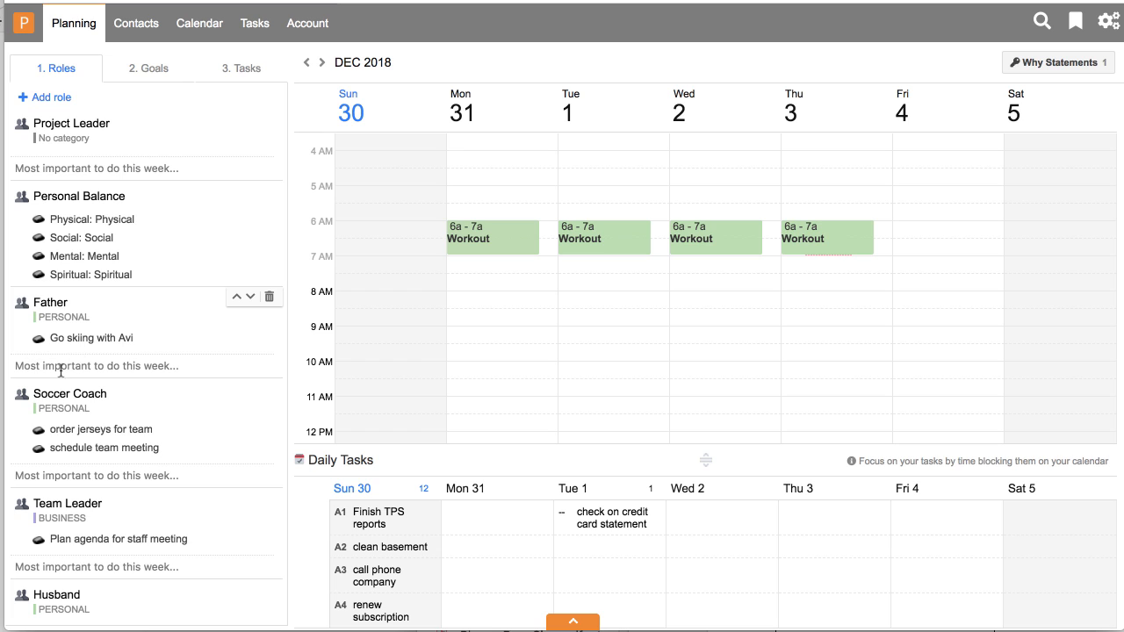
pyautogui.moveTo(56, 310)
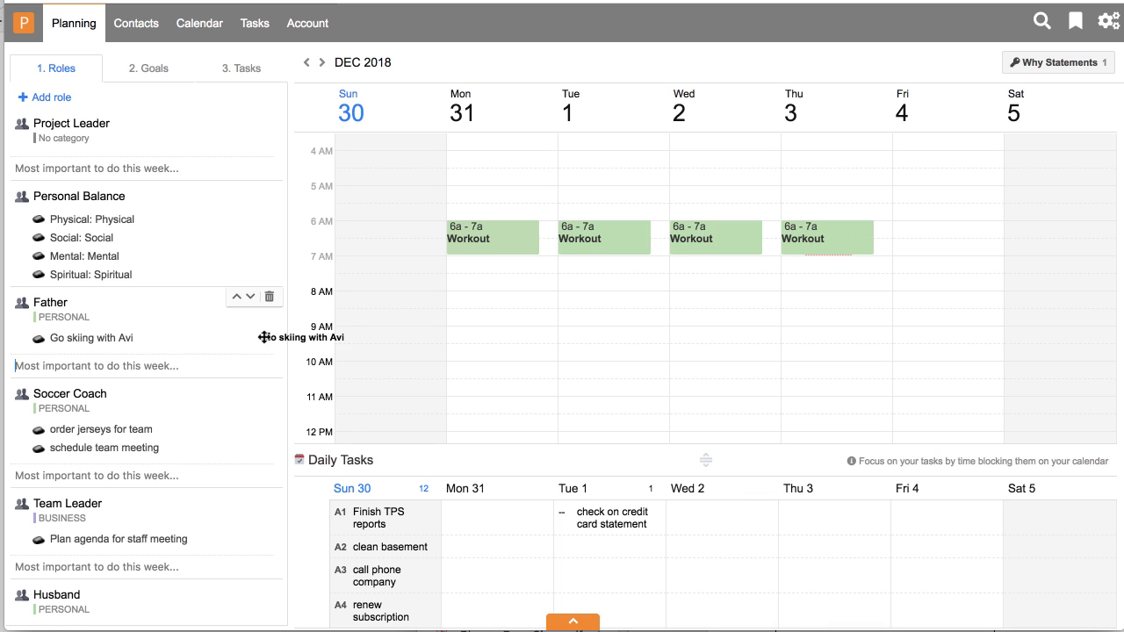
pyautogui.moveTo(1049, 205)
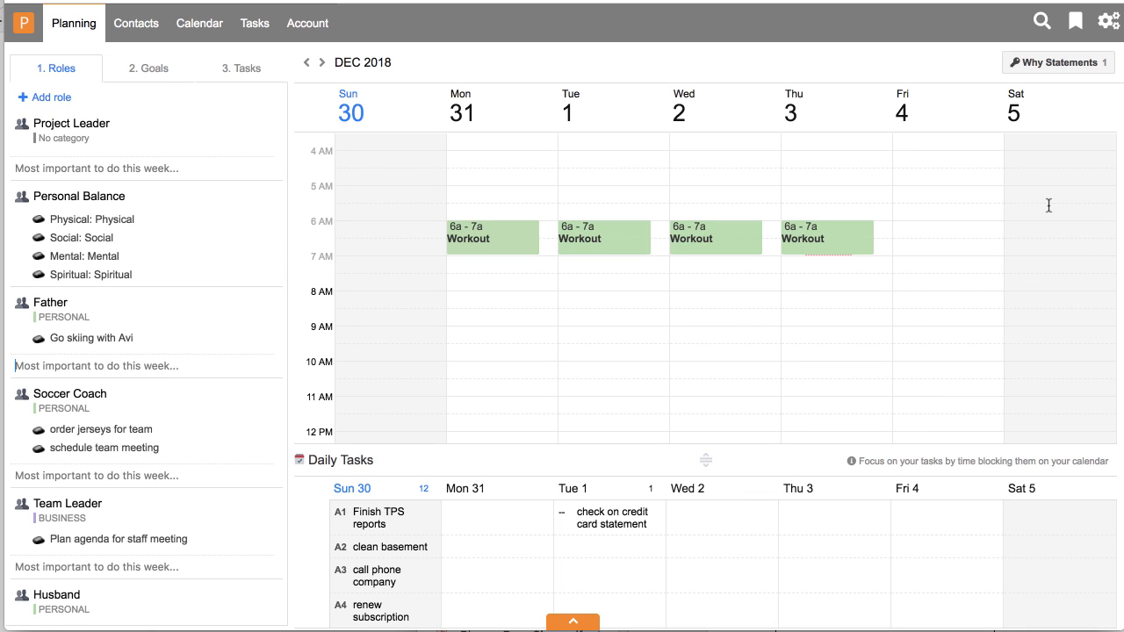
pyautogui.moveTo(86, 338); pyautogui.dragTo(1050, 228)
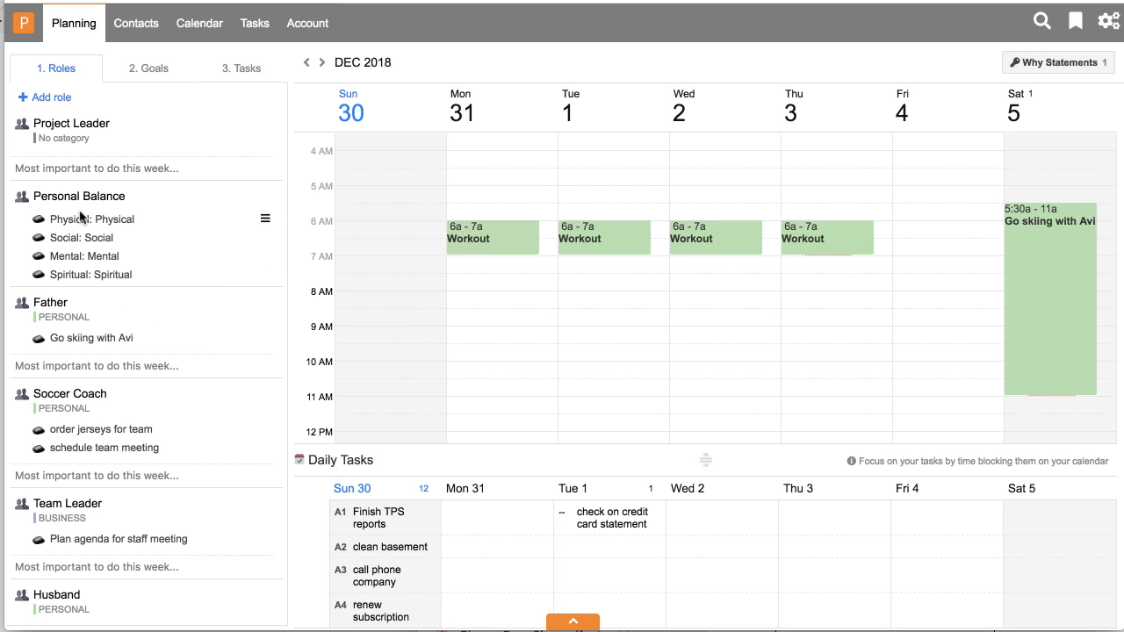
pyautogui.scroll(-3)
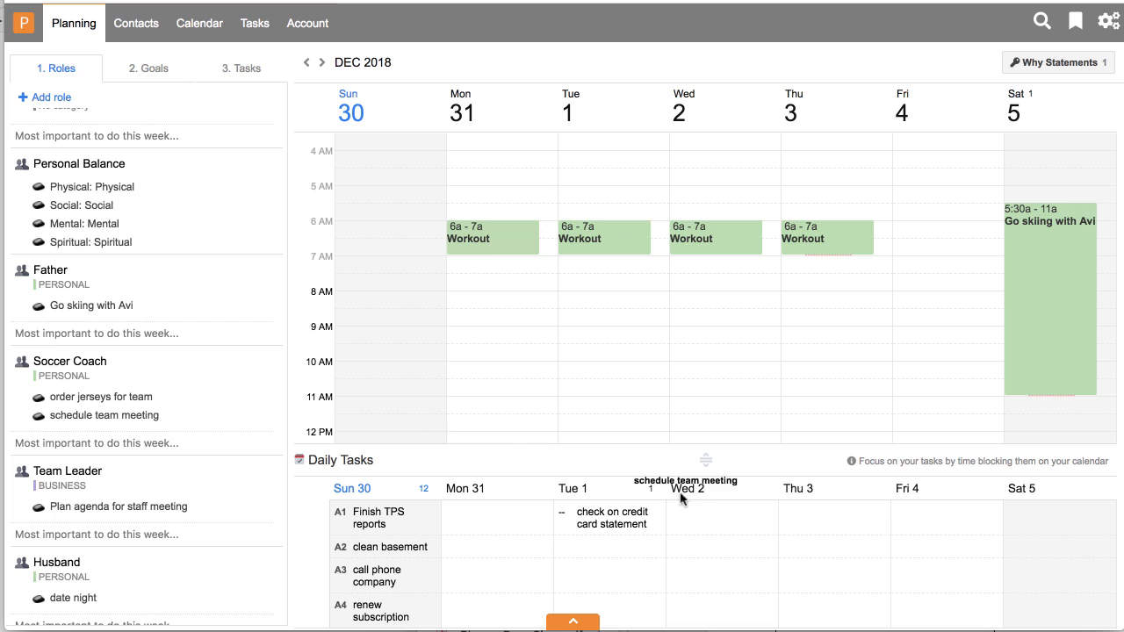
pyautogui.moveTo(684, 481); pyautogui.dragTo(802, 557)
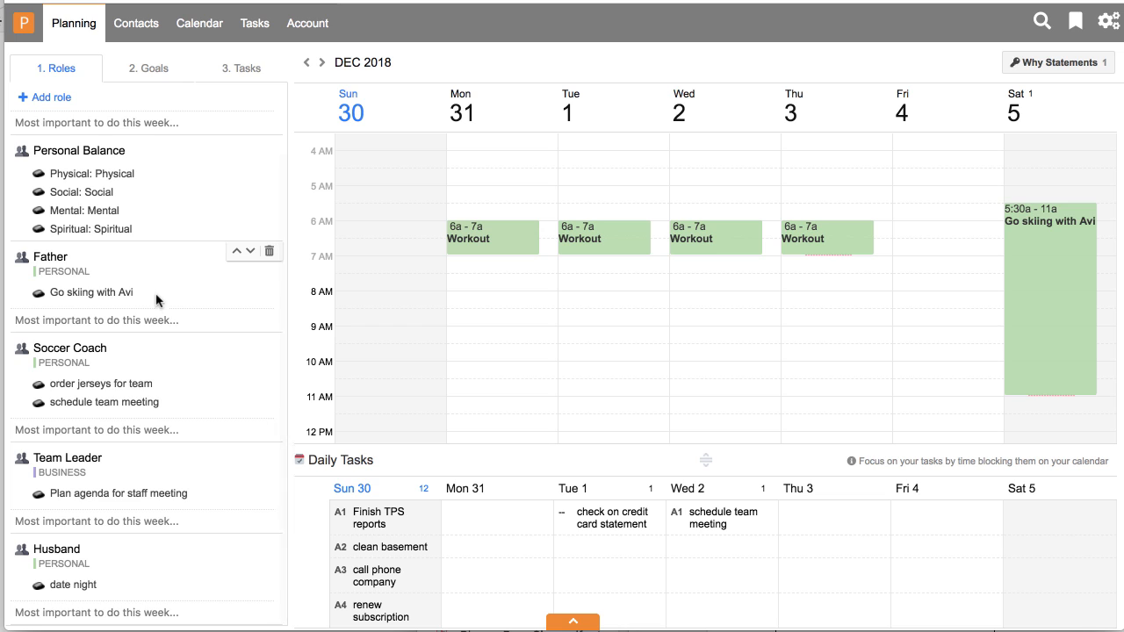
# Step: Assign the Father role the Personal category
pyautogui.scroll(-3)
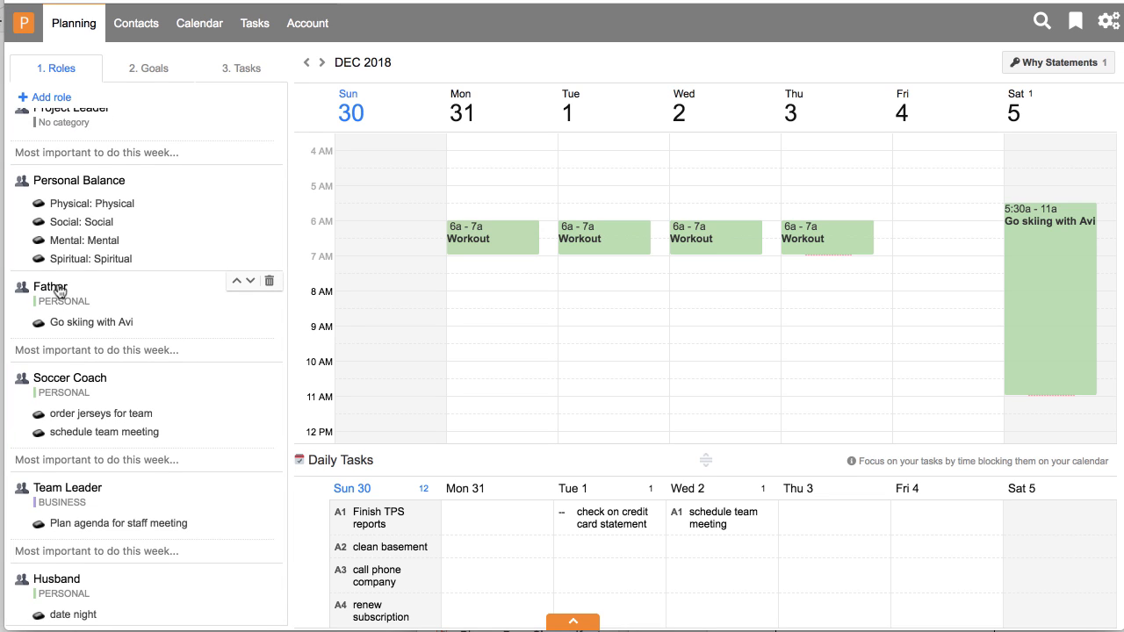
pyautogui.click(63, 300)
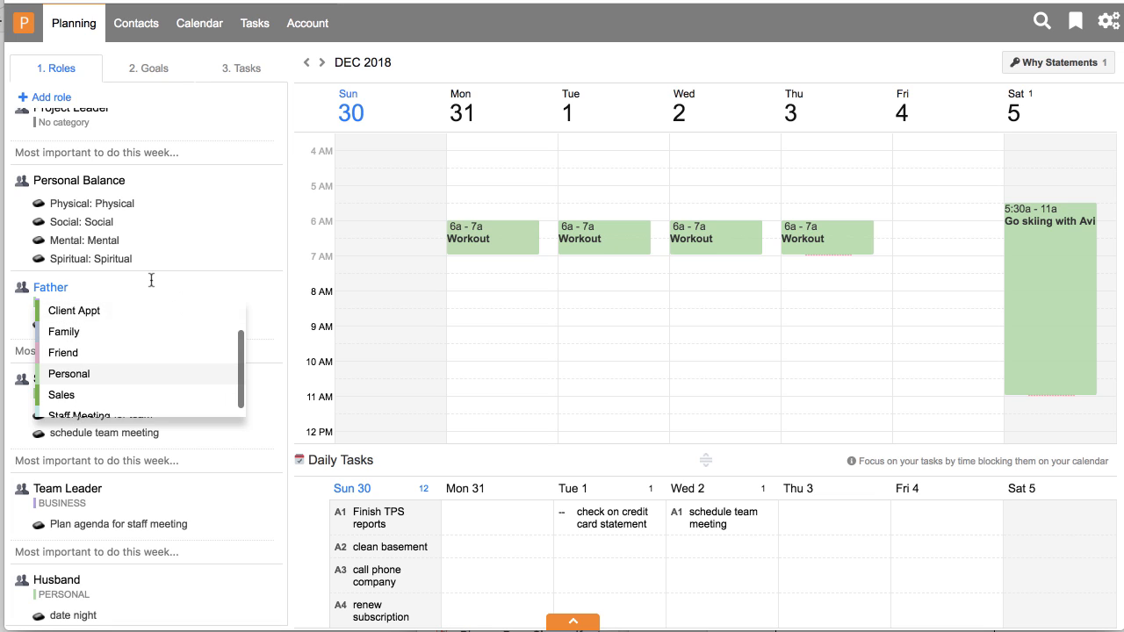
pyautogui.click(69, 374)
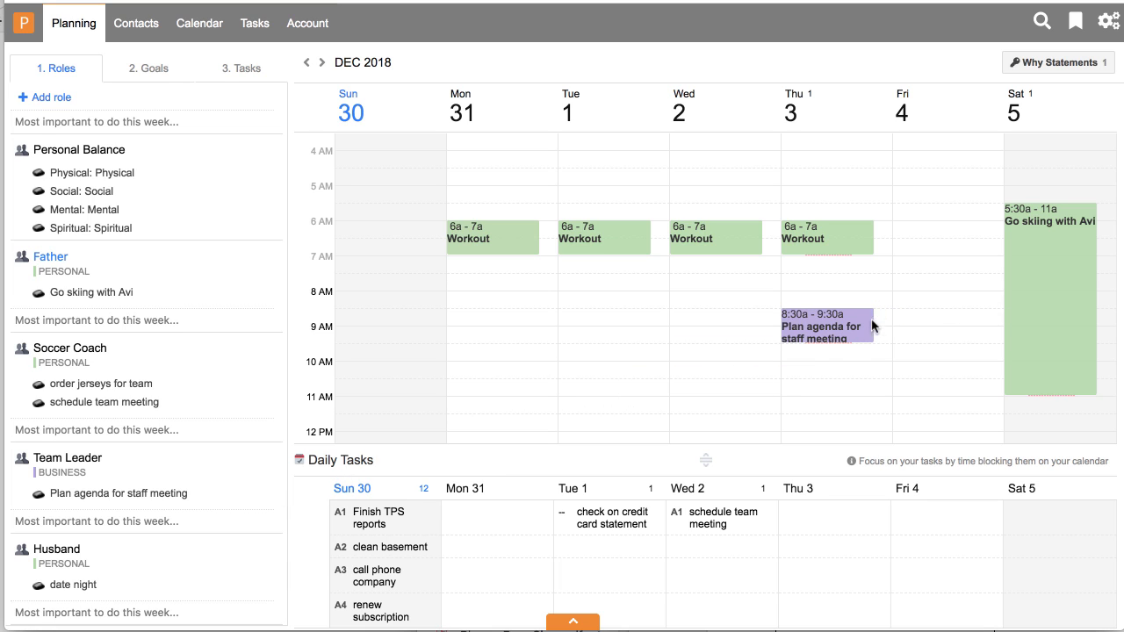
pyautogui.moveTo(645, 395)
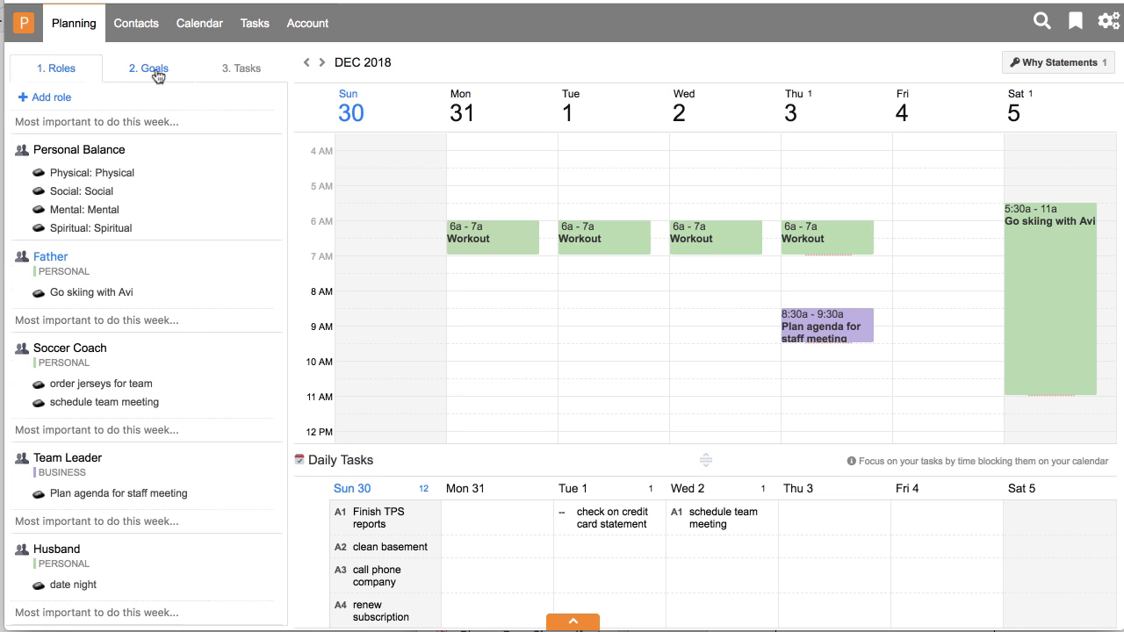
# Step: Complete the 'Finish my basement' goal, declining to share, then switch to the Tasks list
pyautogui.click(148, 68)
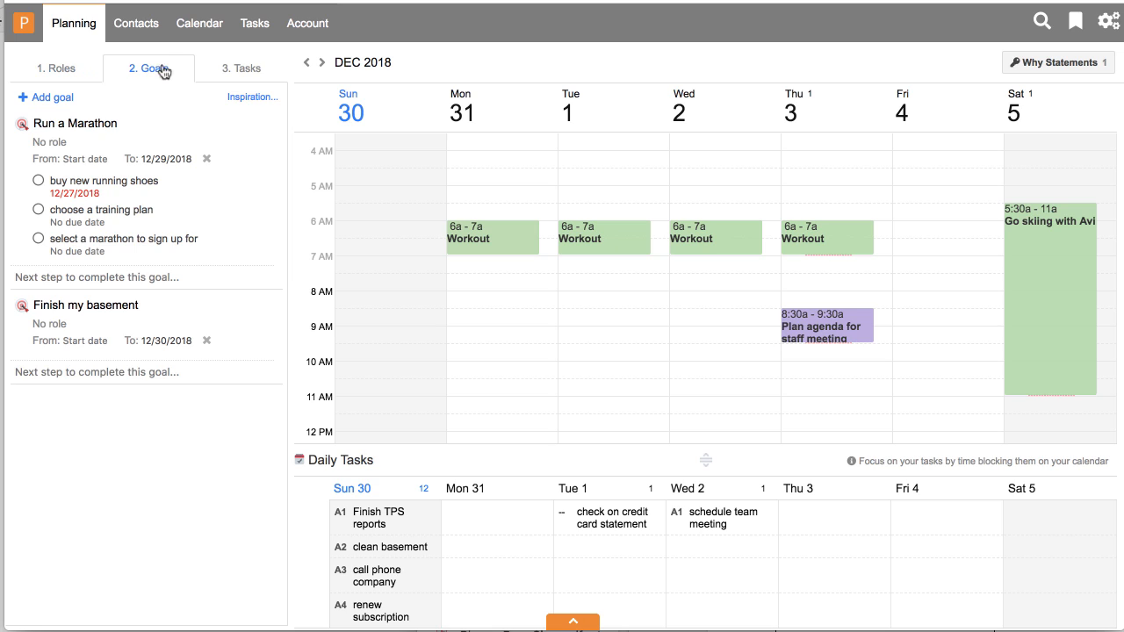
pyautogui.moveTo(77, 96)
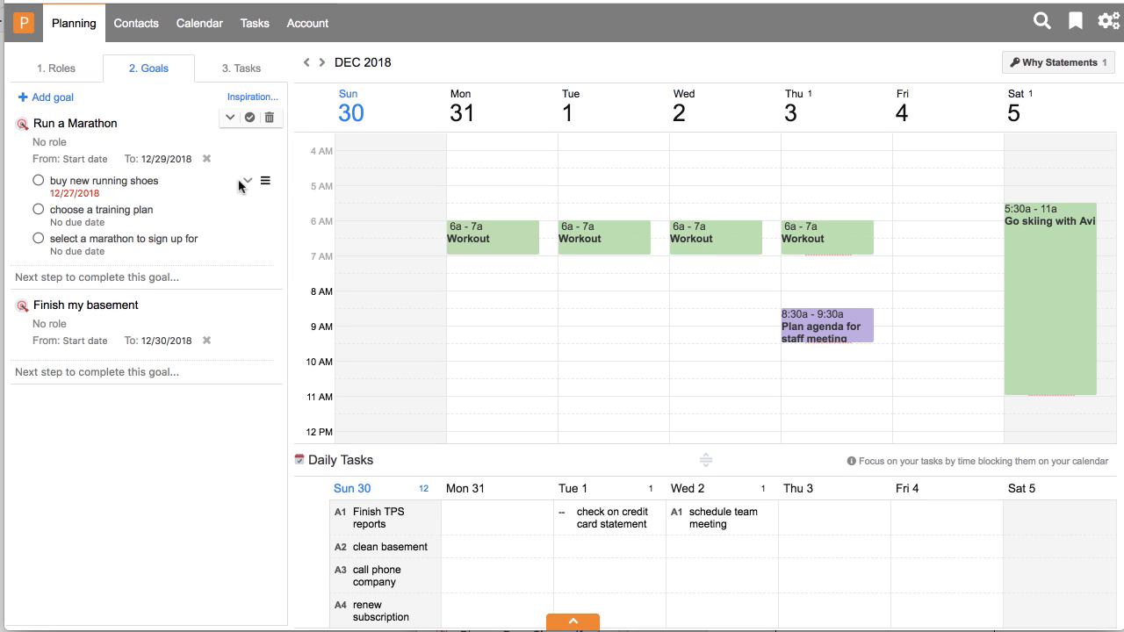
pyautogui.moveTo(34, 280)
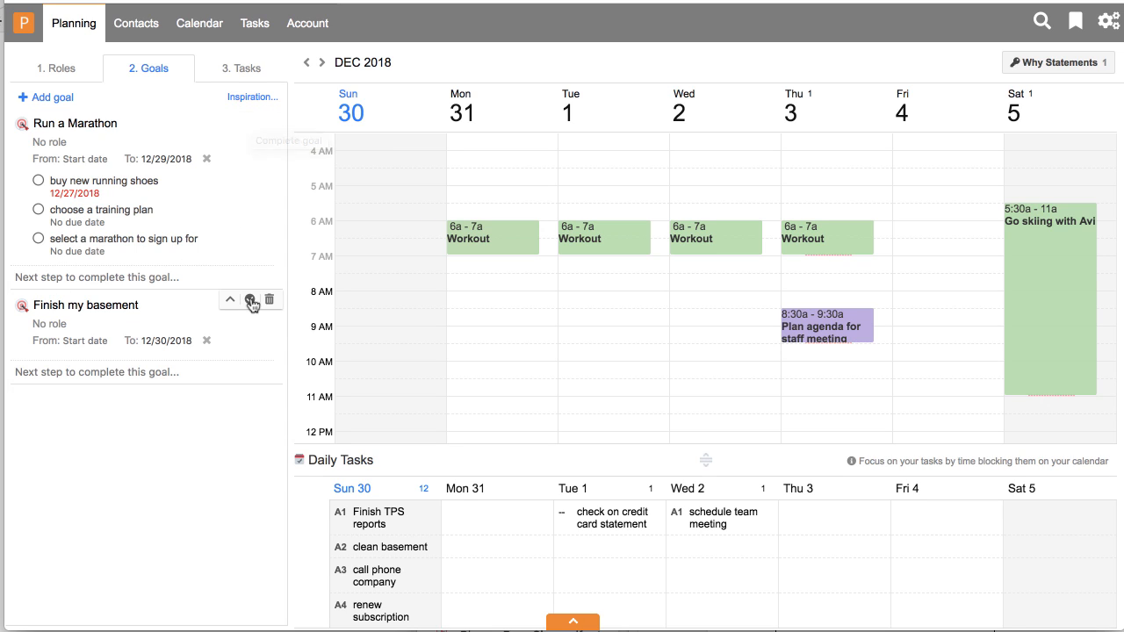
pyautogui.click(252, 300)
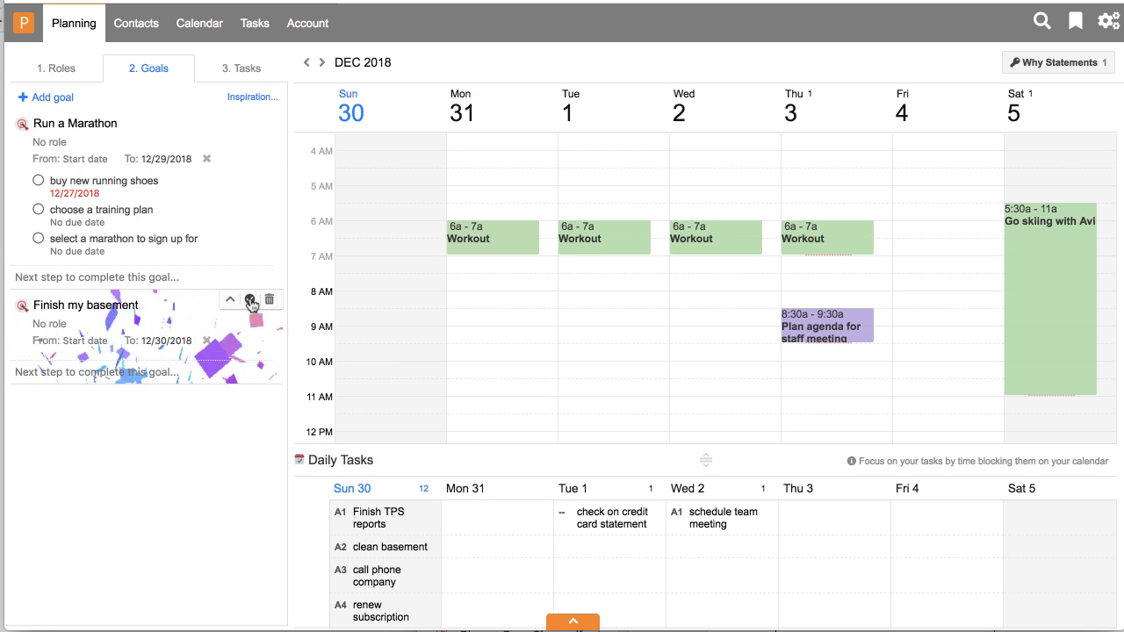
pyautogui.click(249, 300)
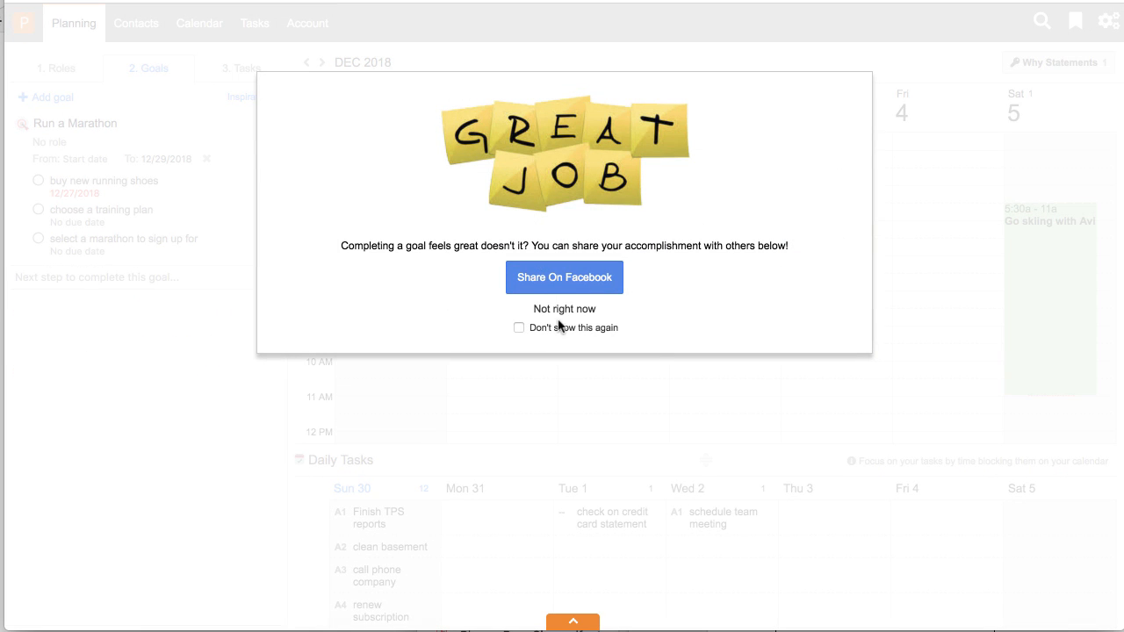
pyautogui.moveTo(564, 309)
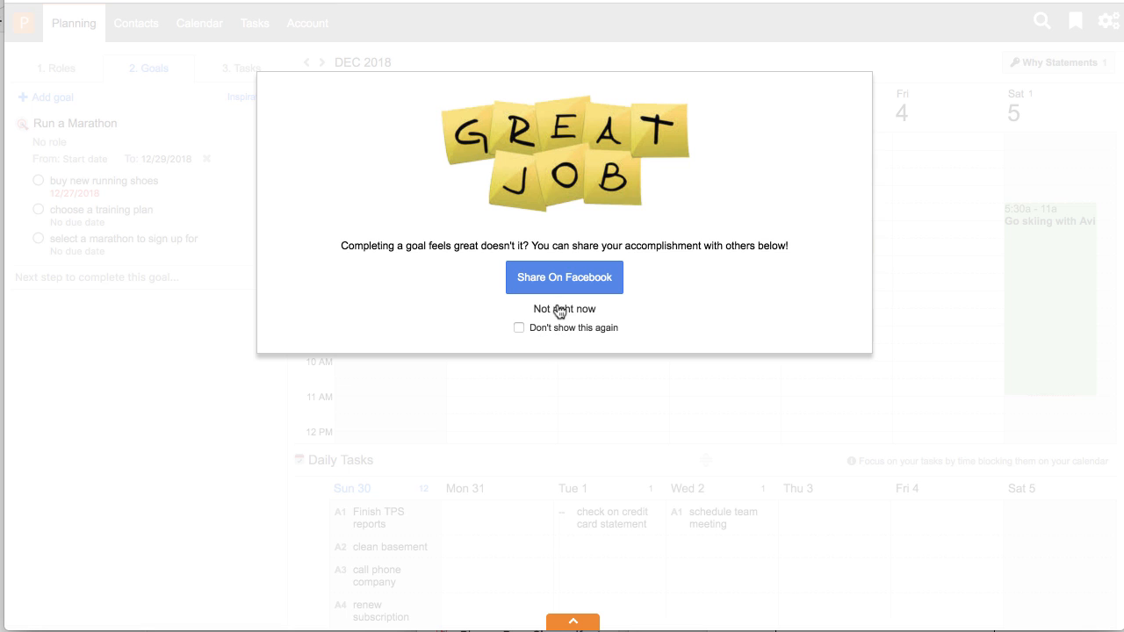
pyautogui.click(564, 308)
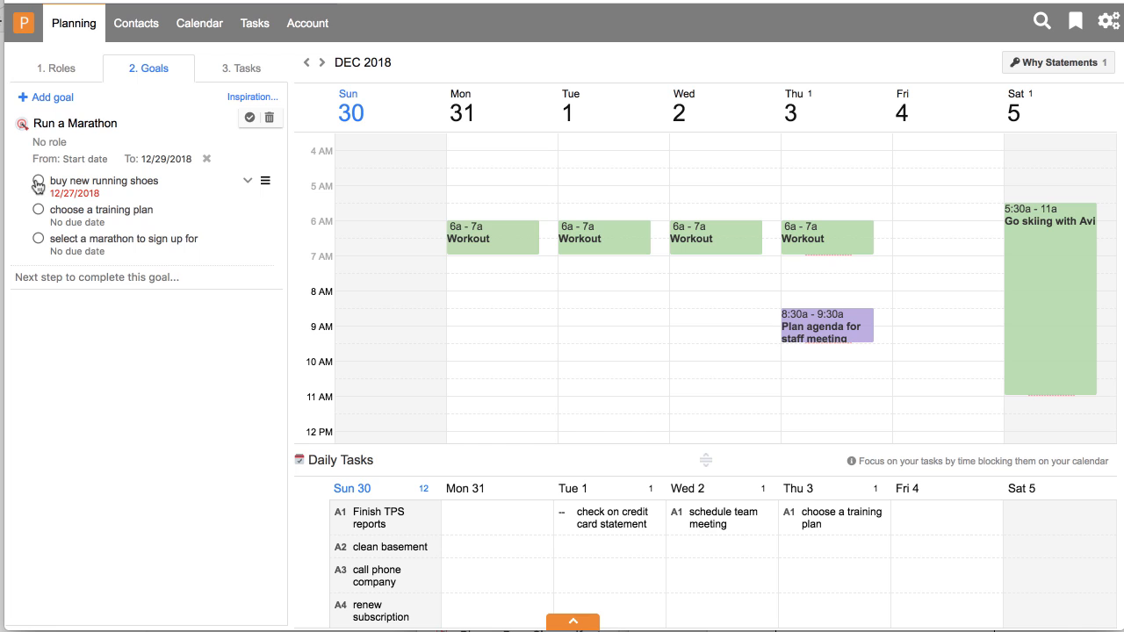
pyautogui.moveTo(163, 67)
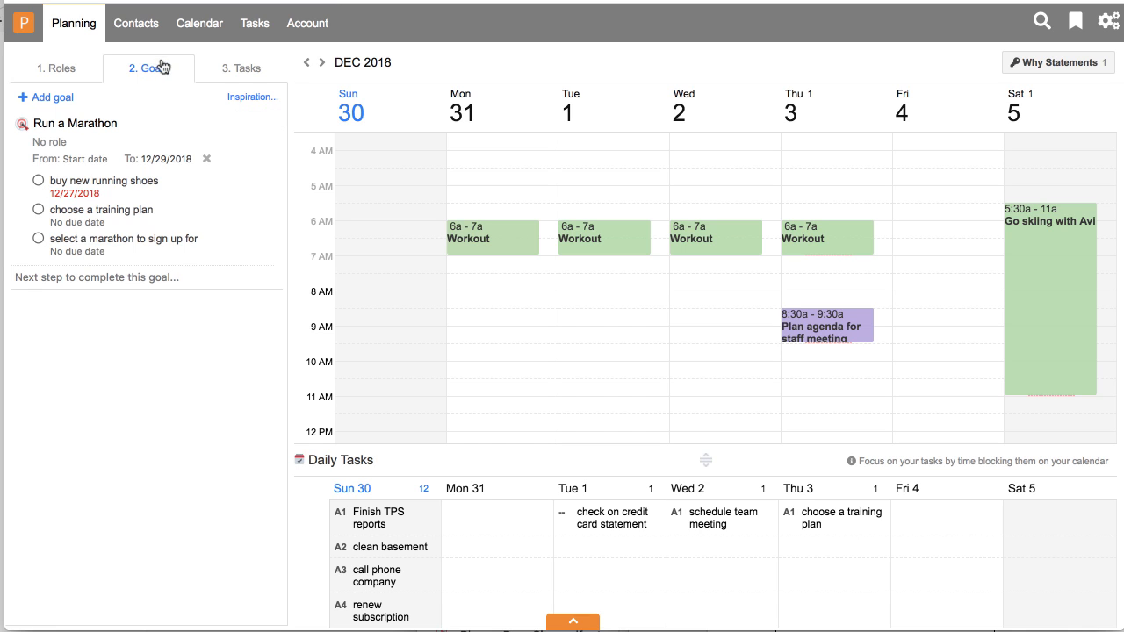
pyautogui.click(241, 67)
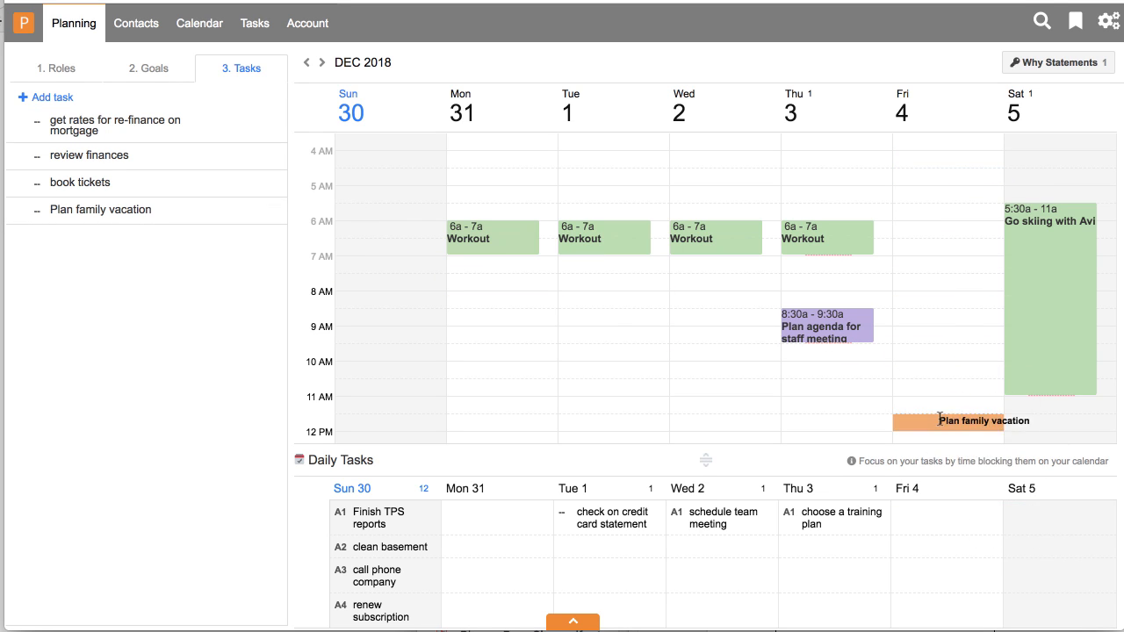
# Step: Go to the Account area's Getting Started With PlanPlus Online setup page
pyautogui.click(307, 22)
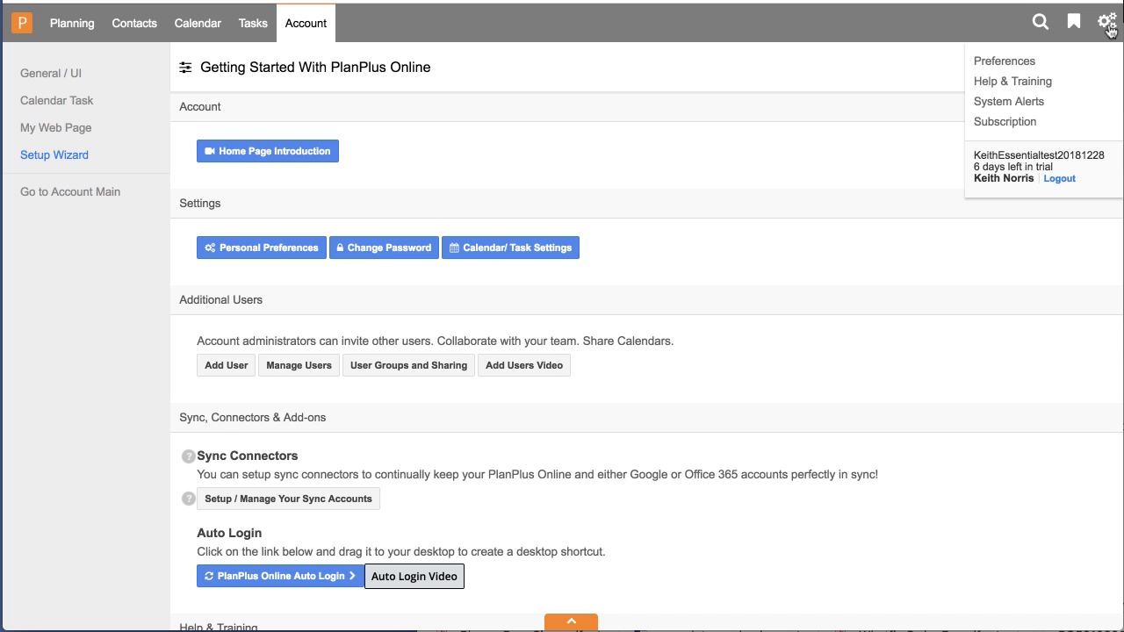
pyautogui.moveTo(1015, 55)
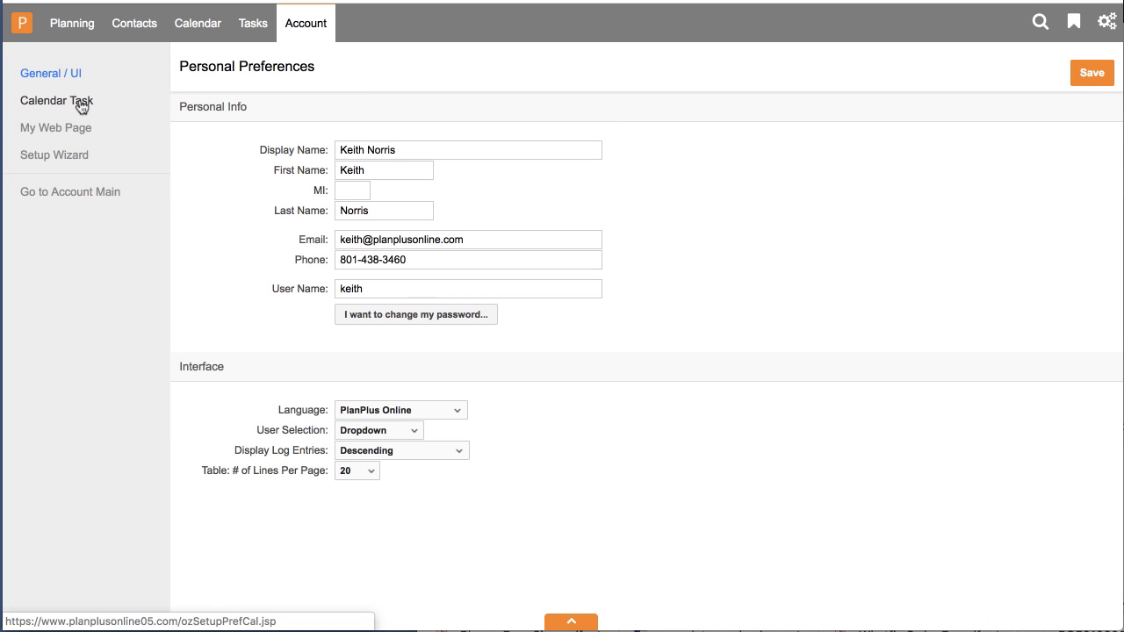
pyautogui.click(56, 100)
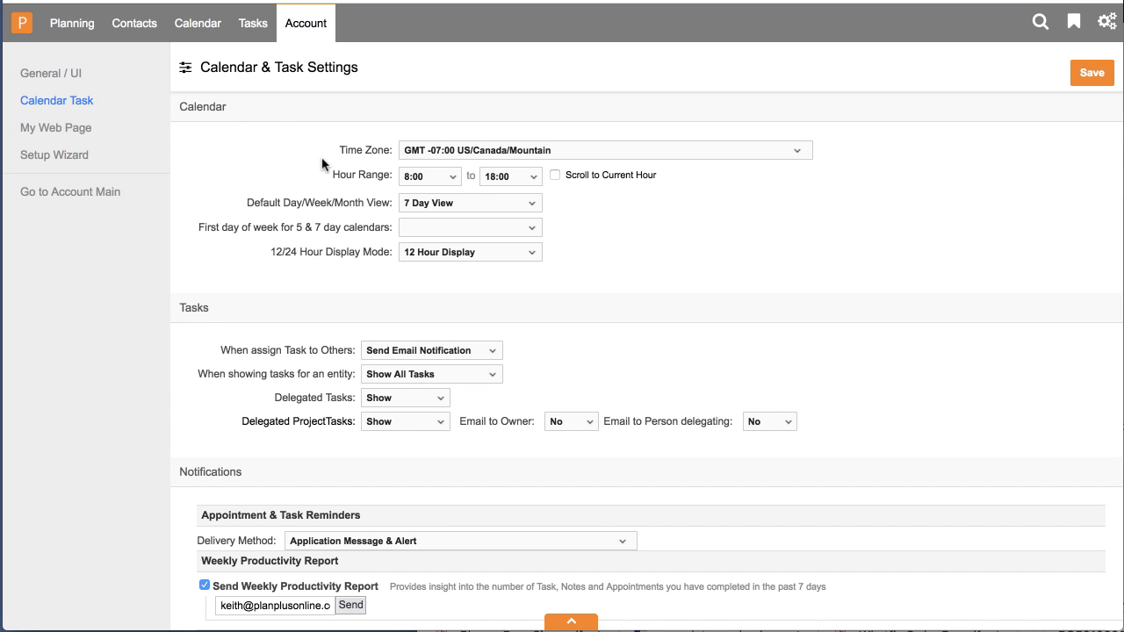
pyautogui.moveTo(333, 203)
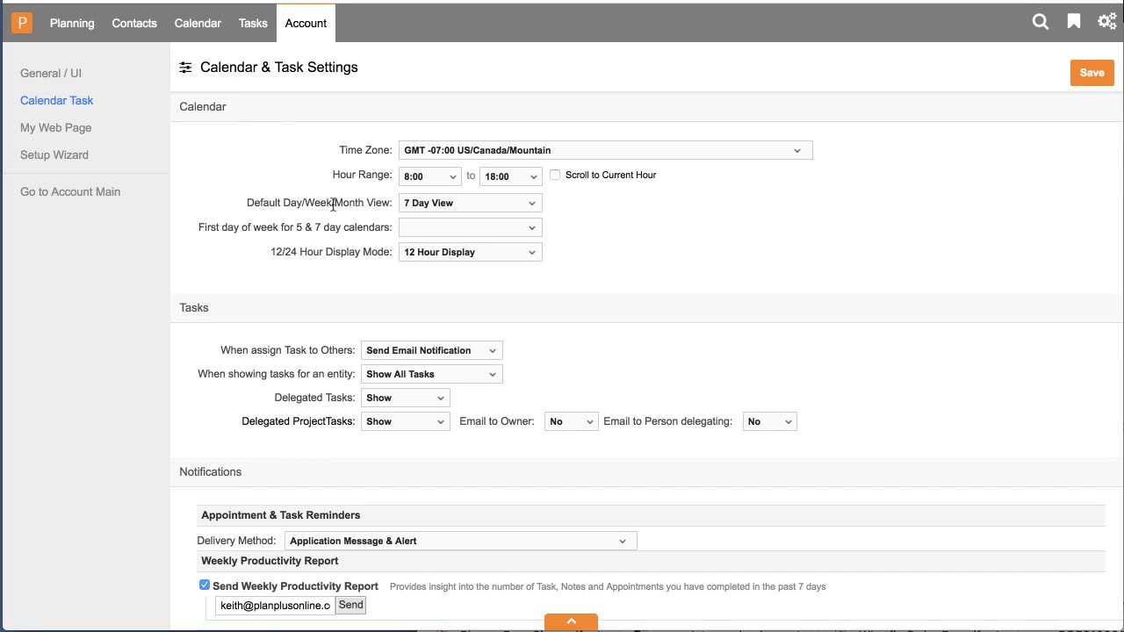
pyautogui.scroll(-3)
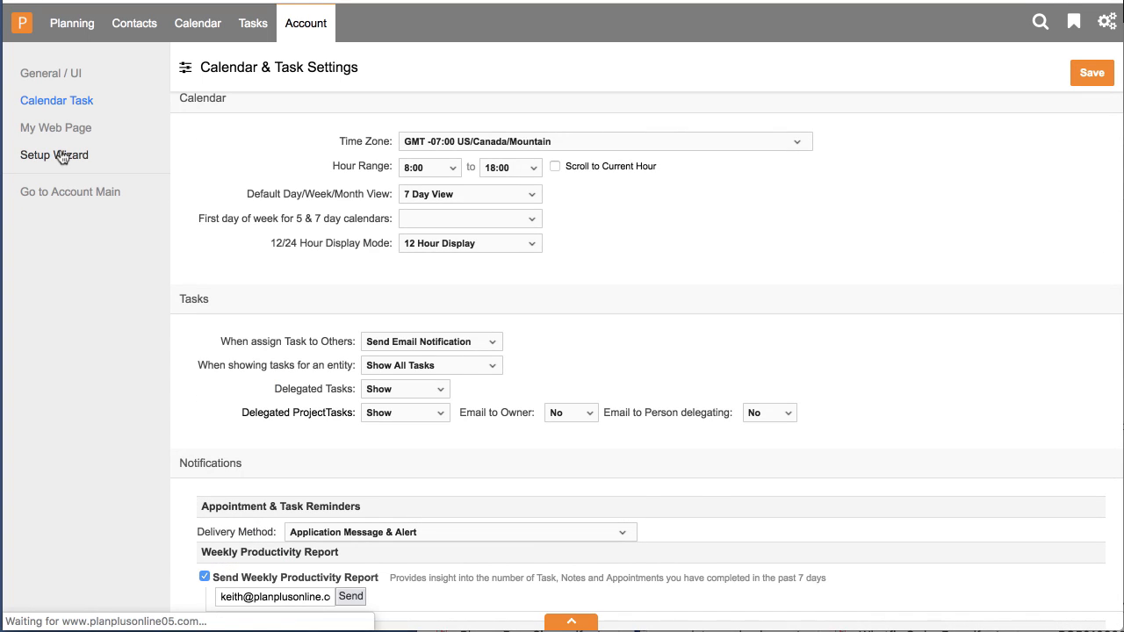
pyautogui.click(53, 154)
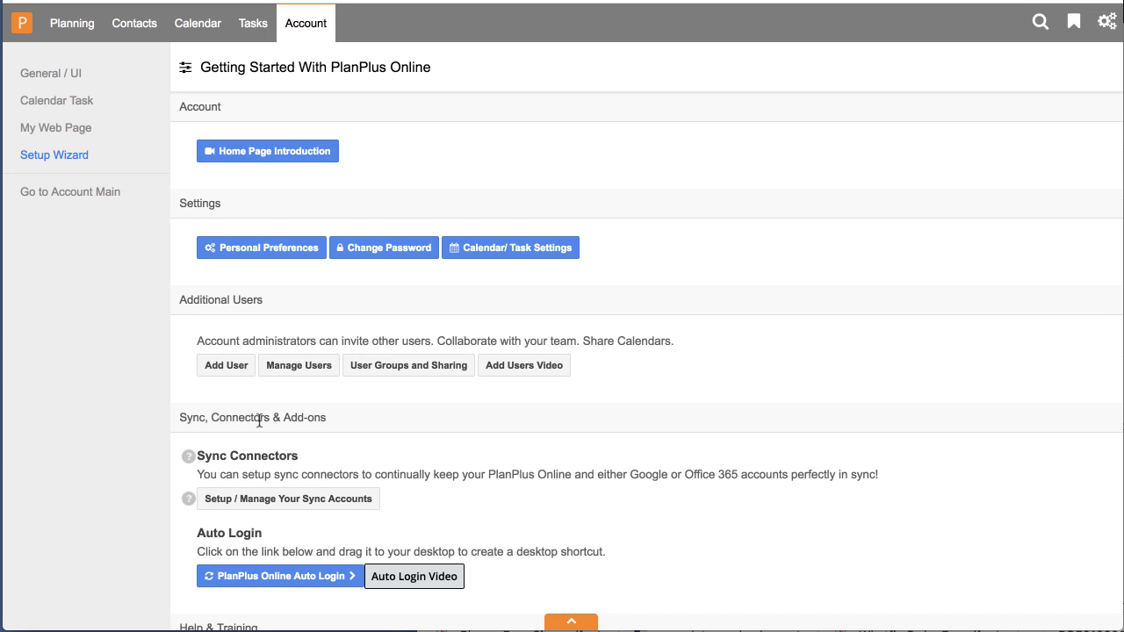
pyautogui.scroll(-3)
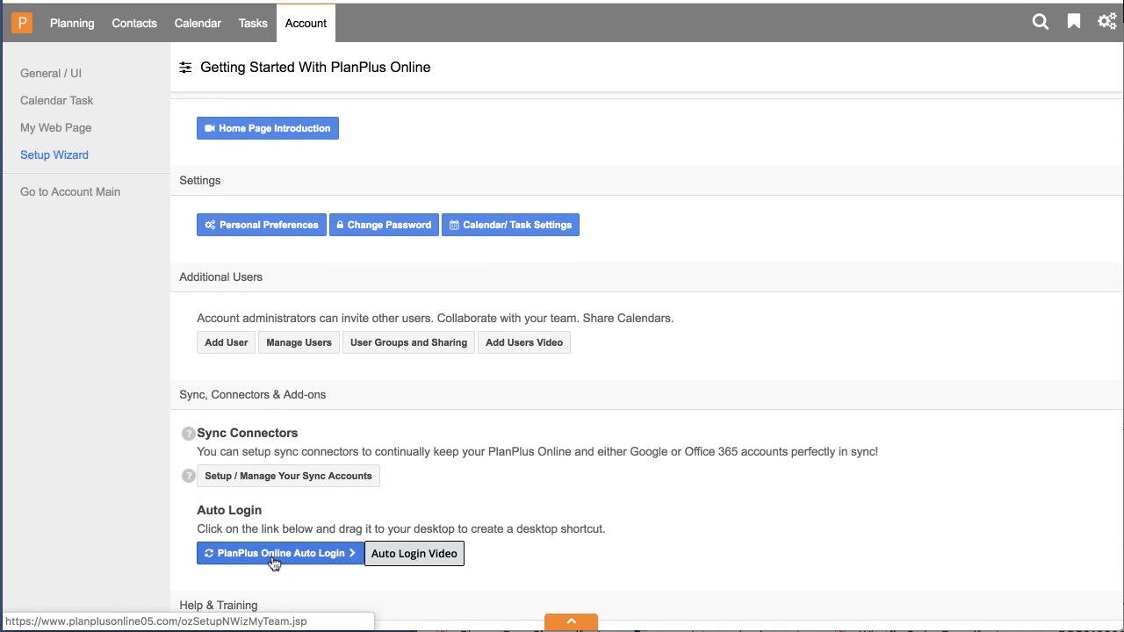
pyautogui.moveTo(291, 560)
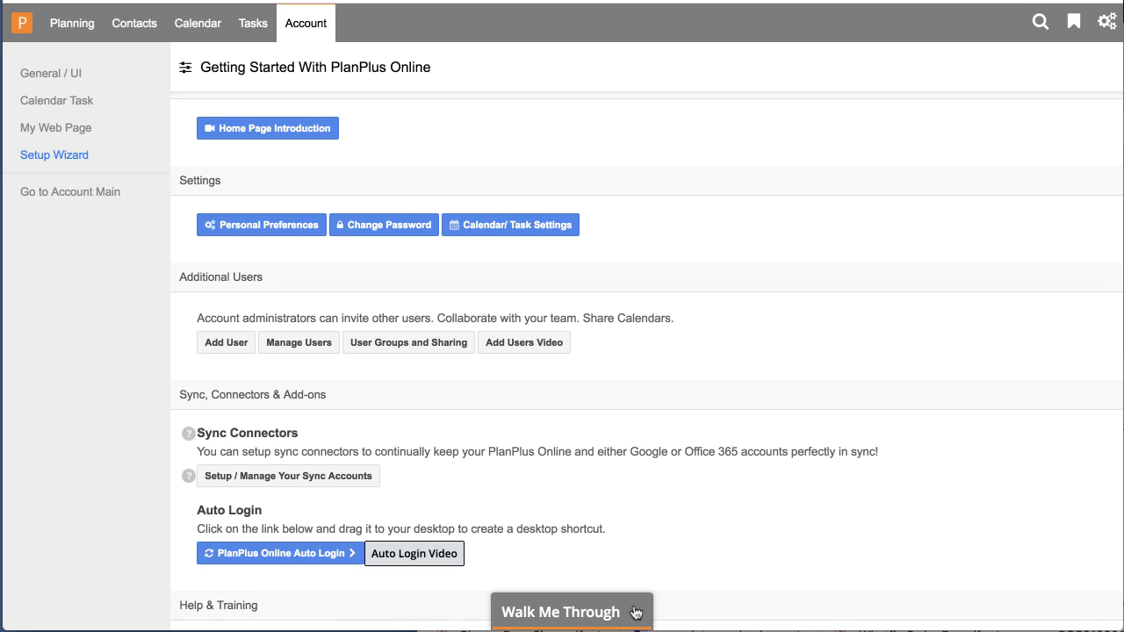
# Step: Show the 'How can we help you?' panel with its searchable list of help topics
pyautogui.click(561, 612)
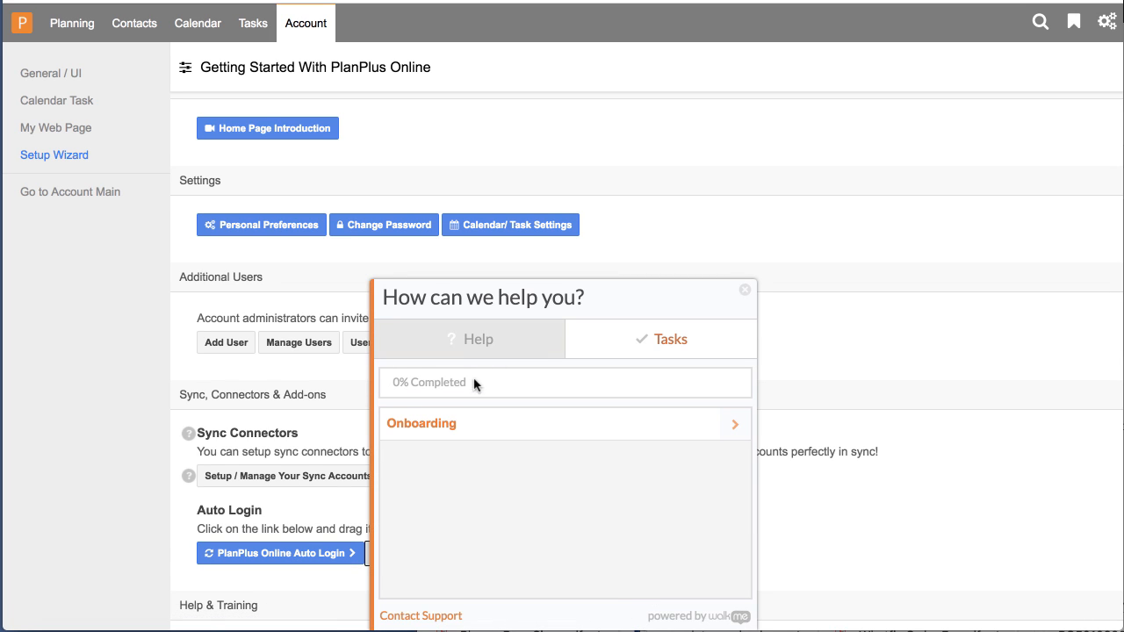
pyautogui.click(469, 339)
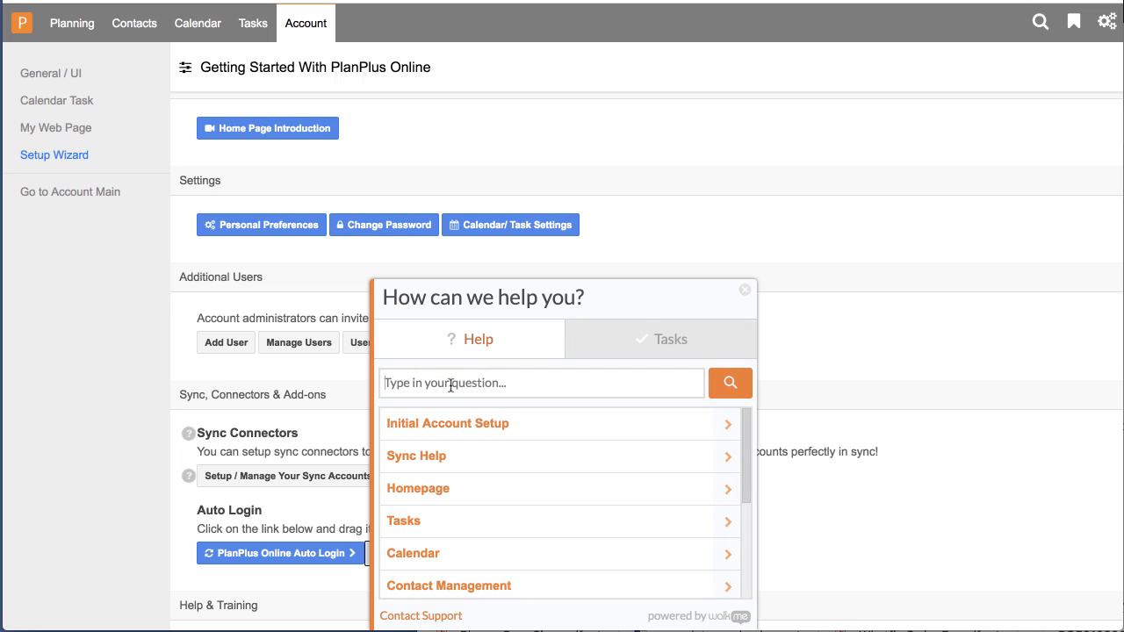
pyautogui.moveTo(463, 488)
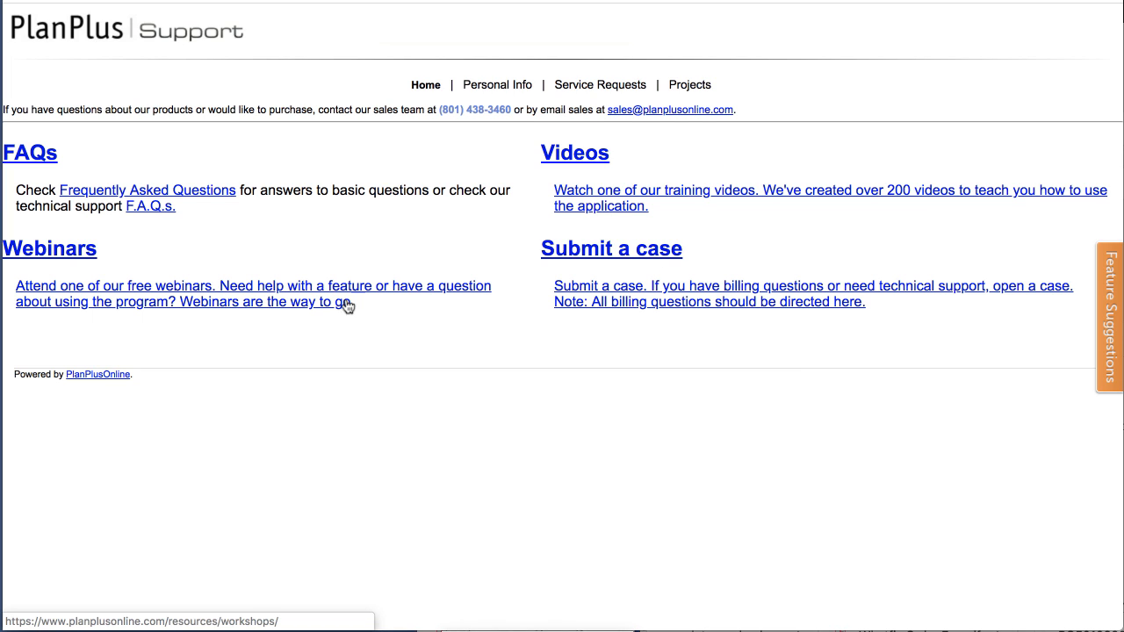
pyautogui.moveTo(423, 222)
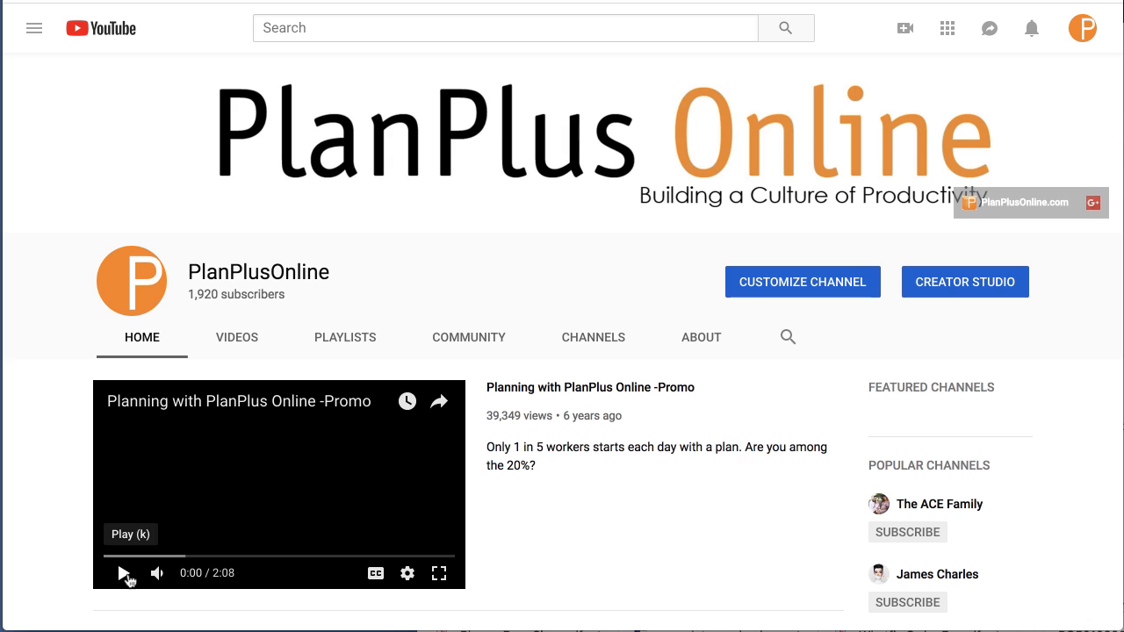
pyautogui.moveTo(597, 492)
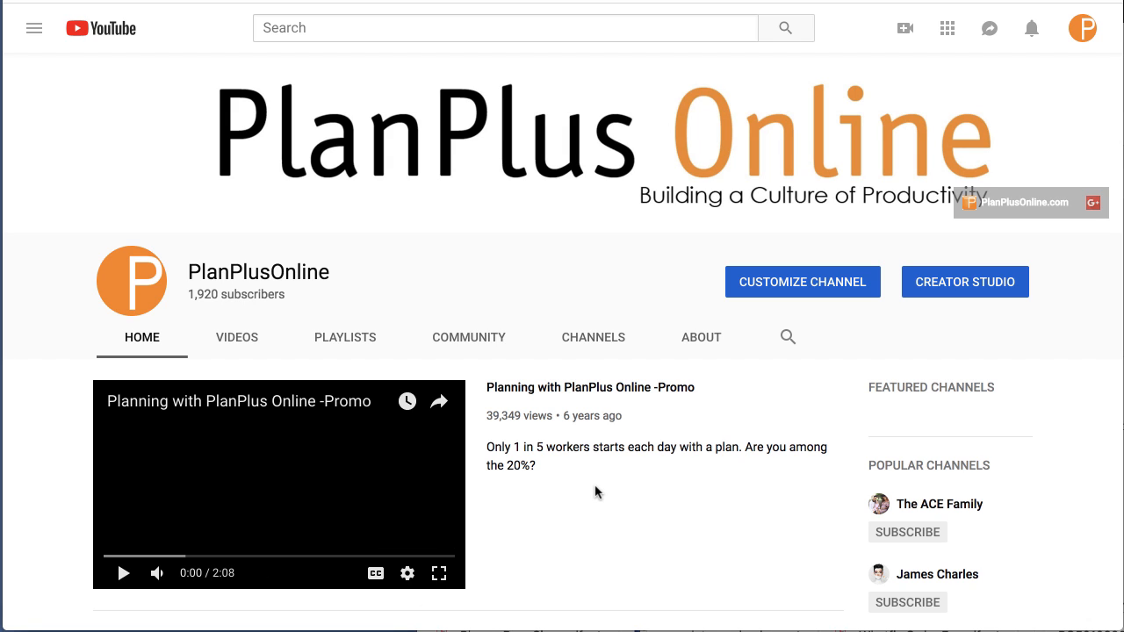